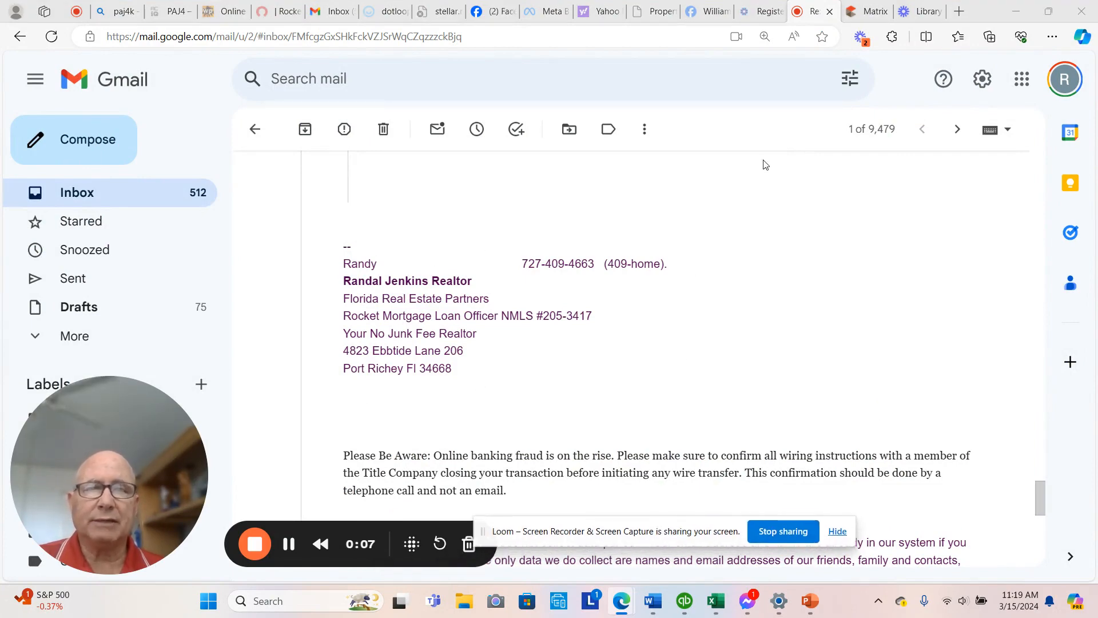
Switch from Gmail to the Matrix tab showing the Pasco County Hudson/Spring Hill quick search.
click(866, 11)
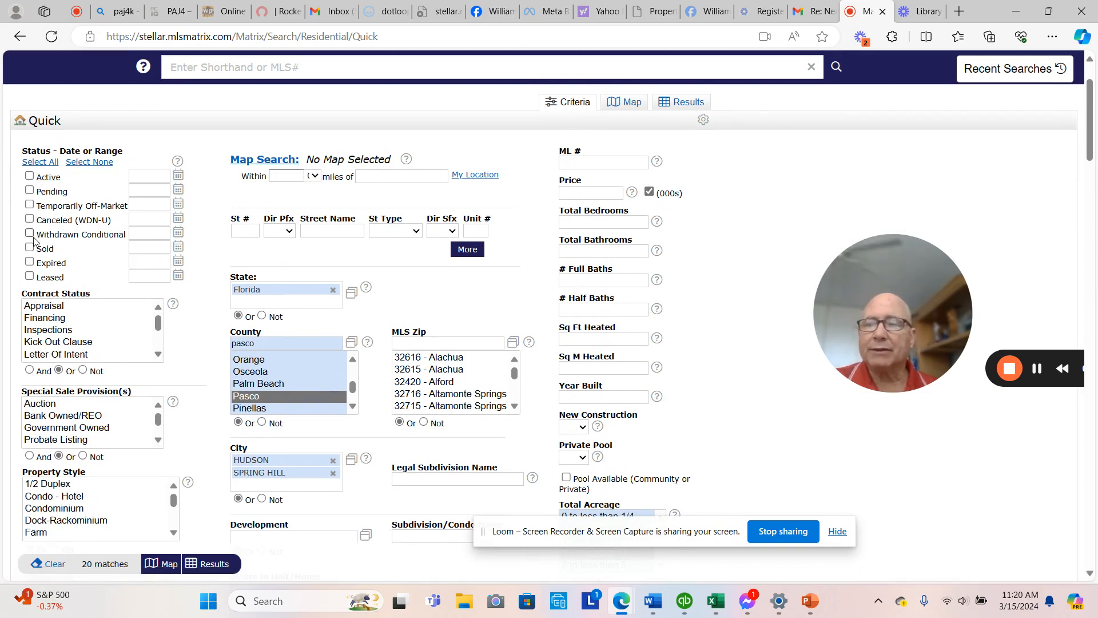
Limit the search to Sold homes with a 0-45 day range instead of 0-180.
click(30, 249)
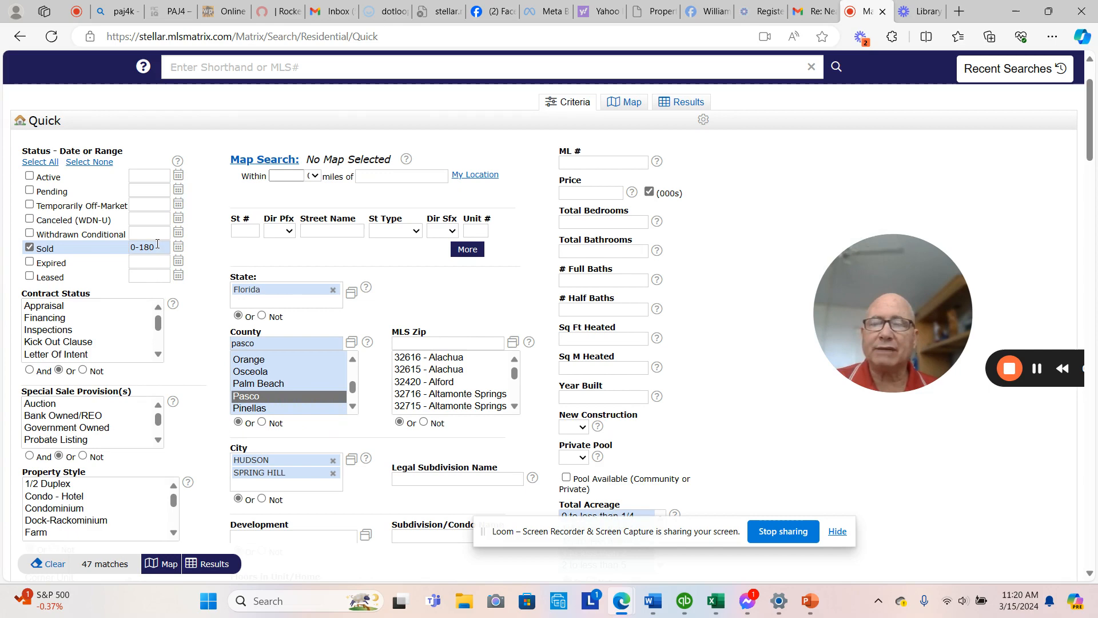
click(149, 247)
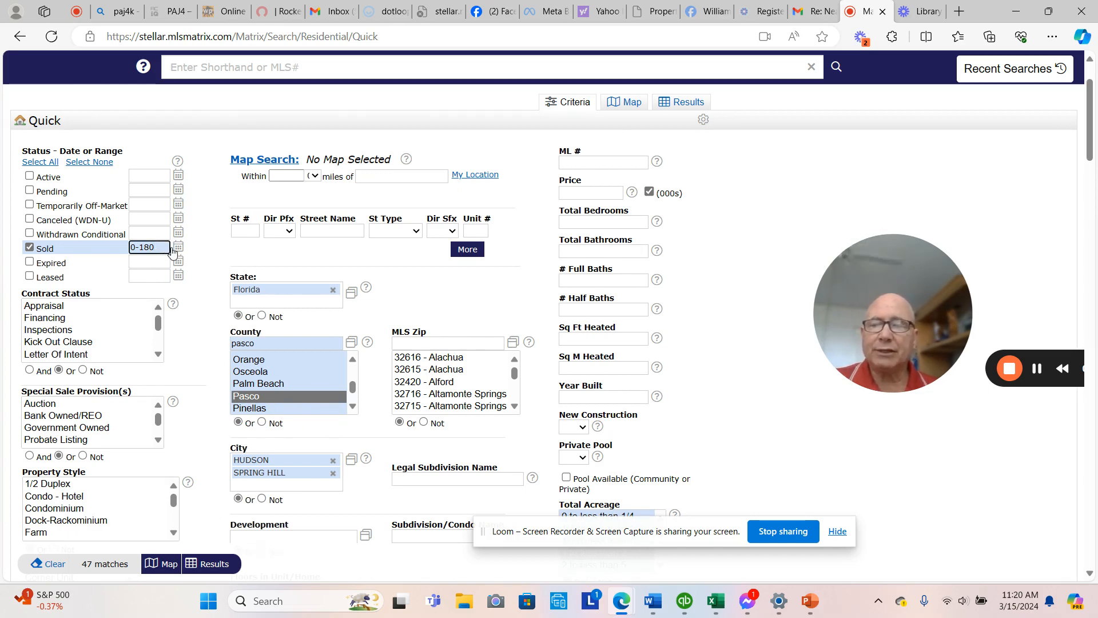
key(Backspace)
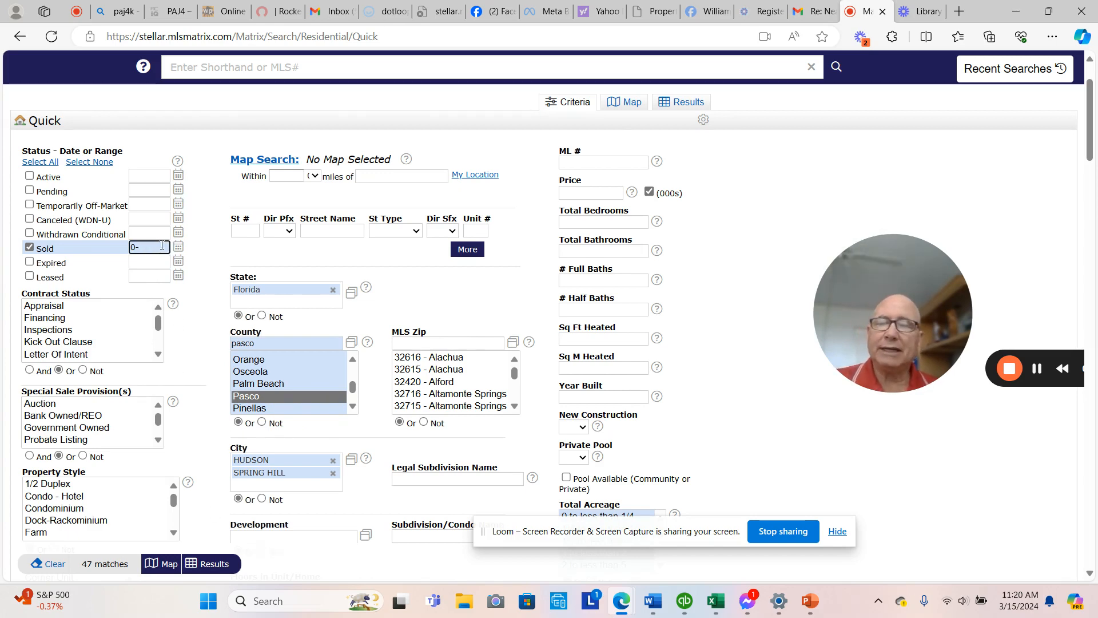
text(45)
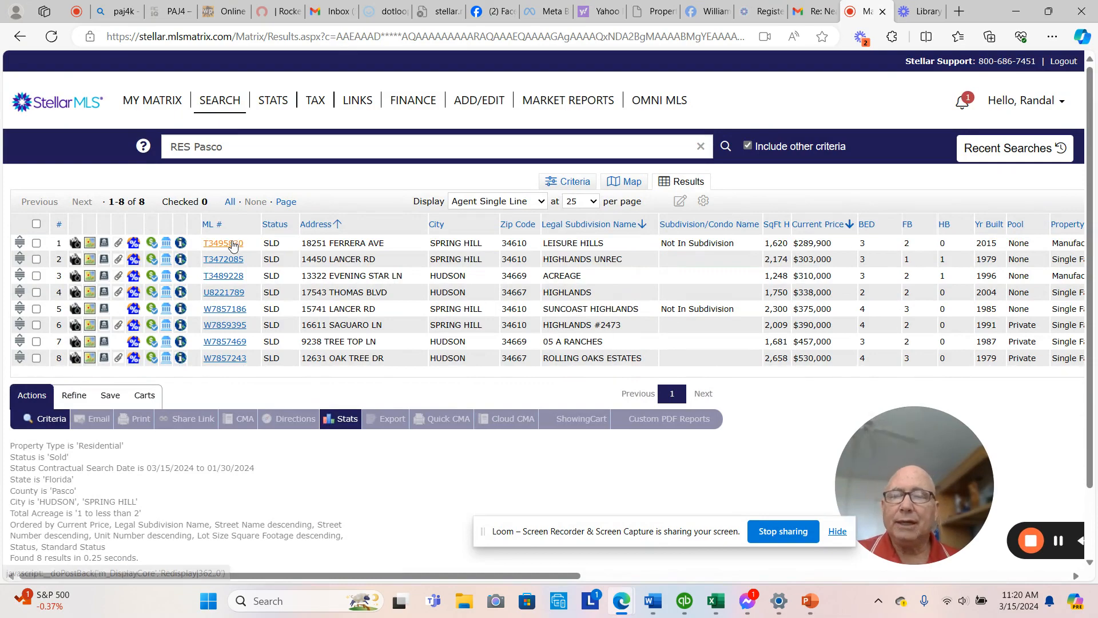
Review the sold listings in 360 Property View, paging through them with Next.
click(224, 243)
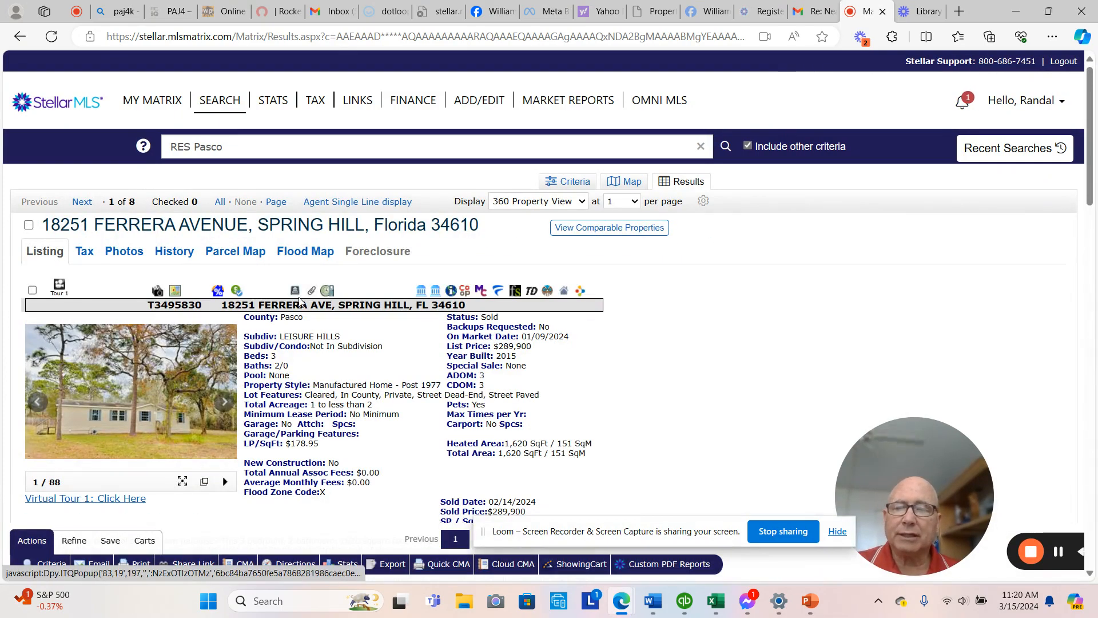
scroll(down, 3)
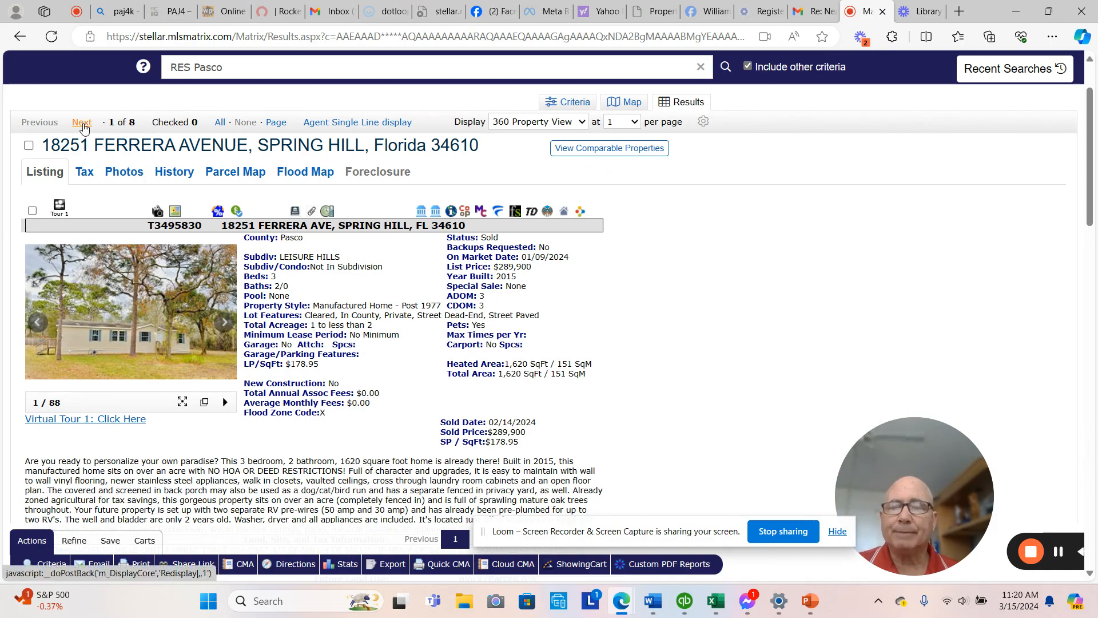
click(82, 122)
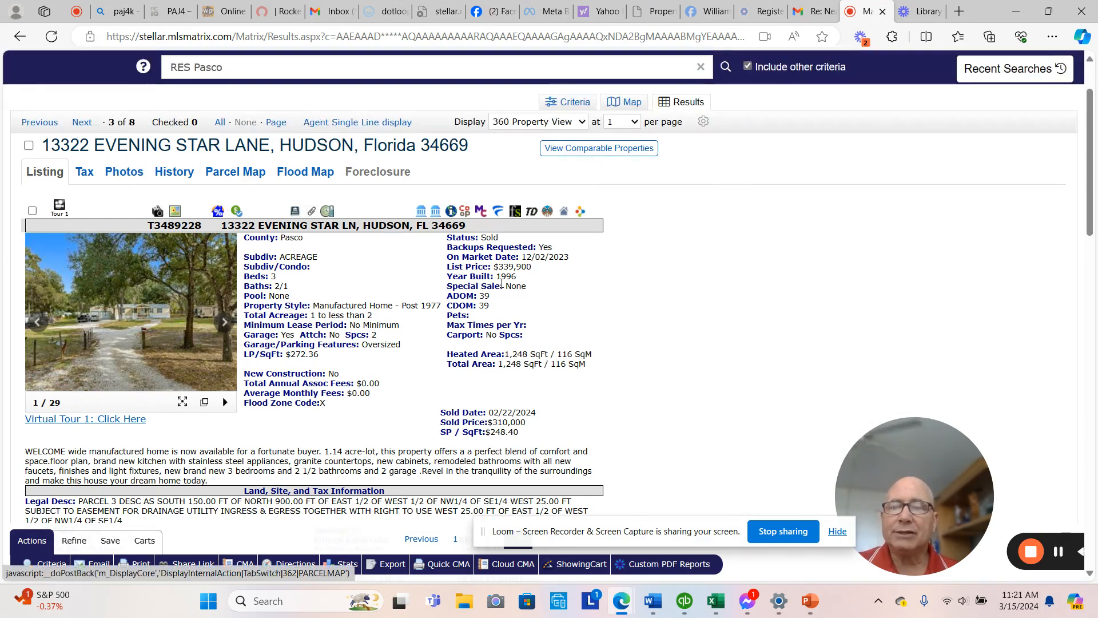
click(81, 122)
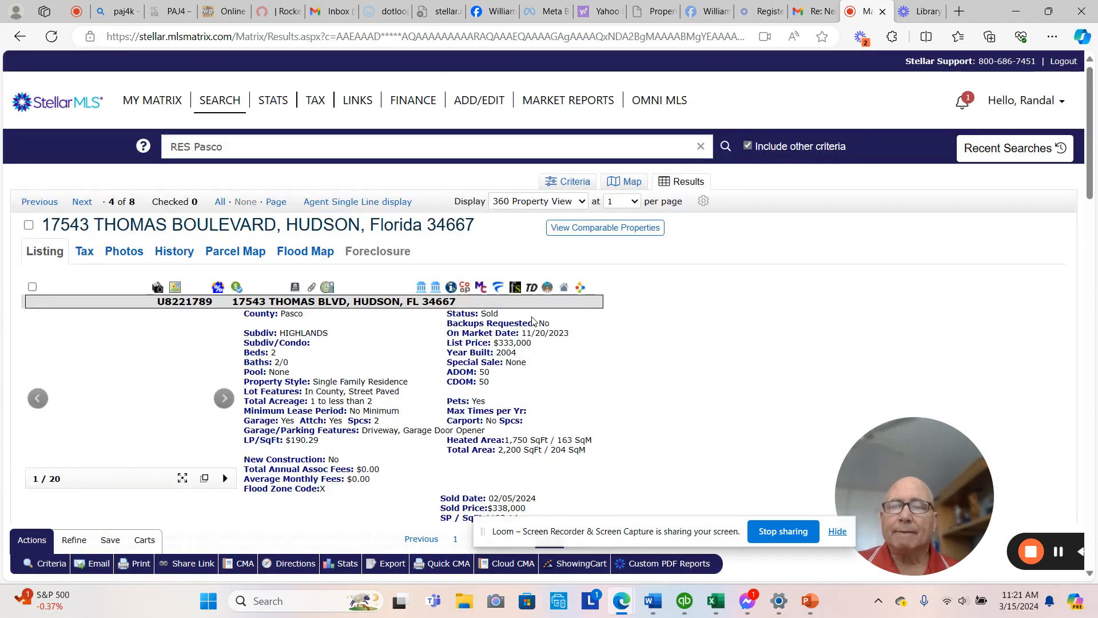
scroll(down, 3)
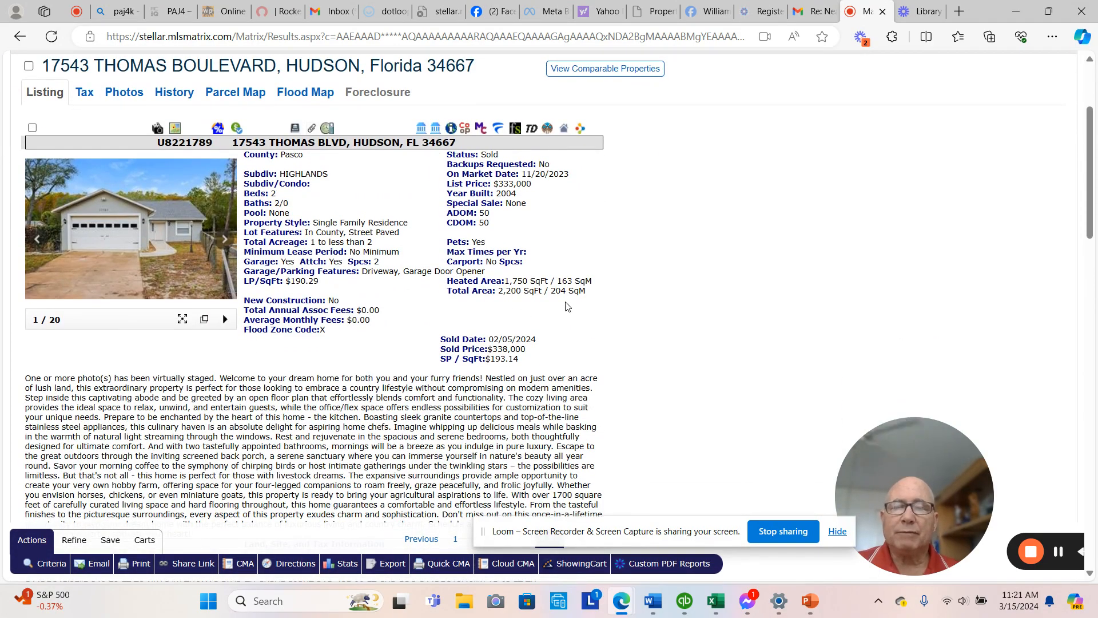
mouse_move(451, 331)
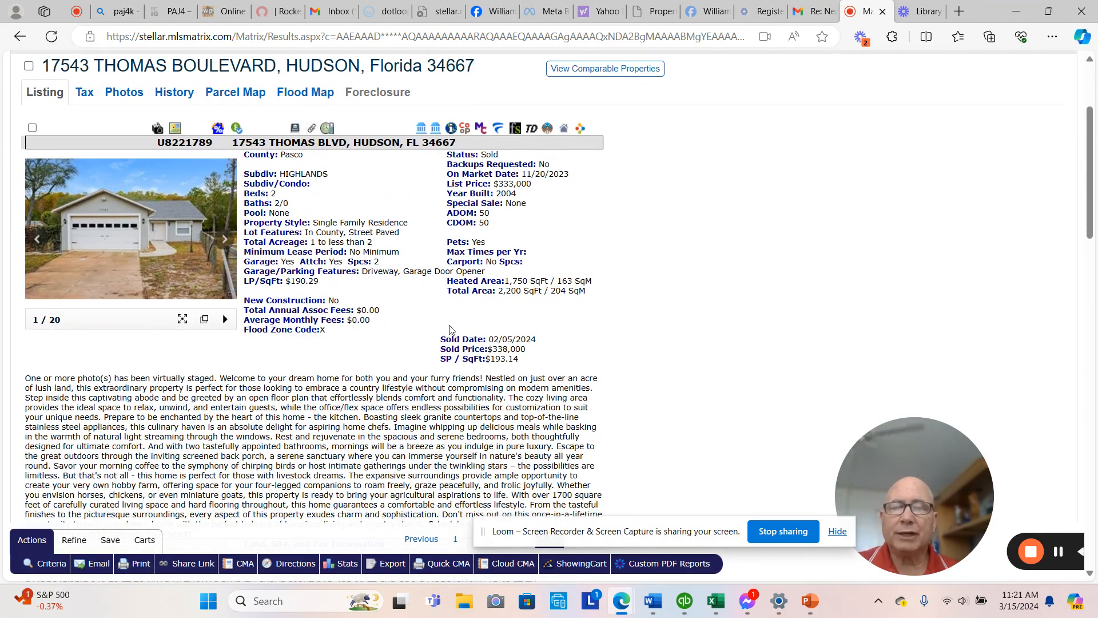
click(83, 202)
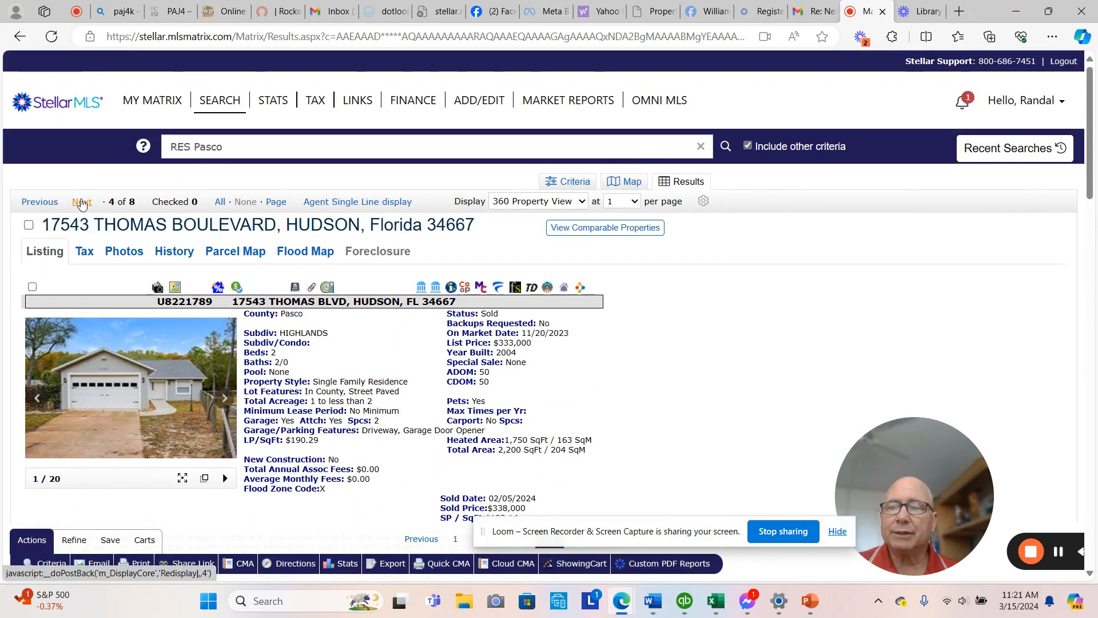
click(81, 202)
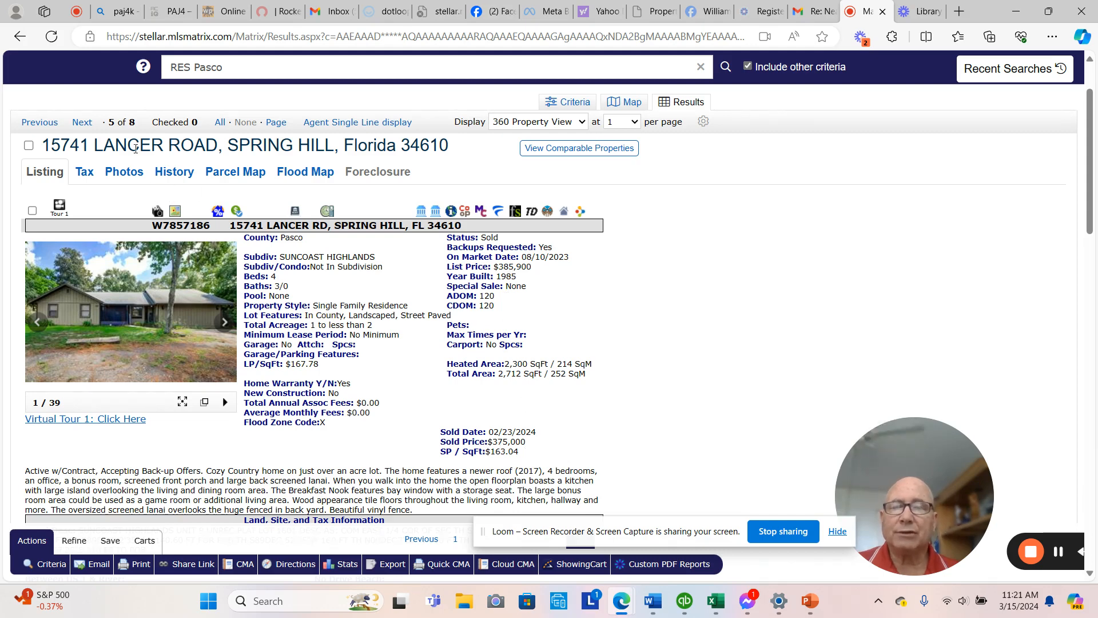
click(81, 123)
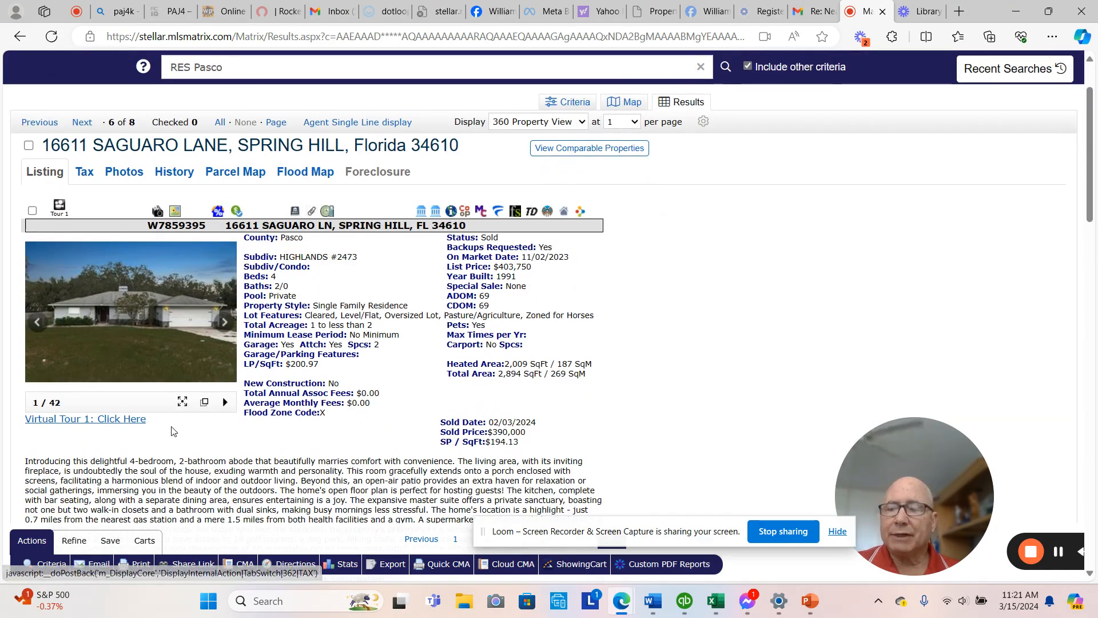
scroll(down, 3)
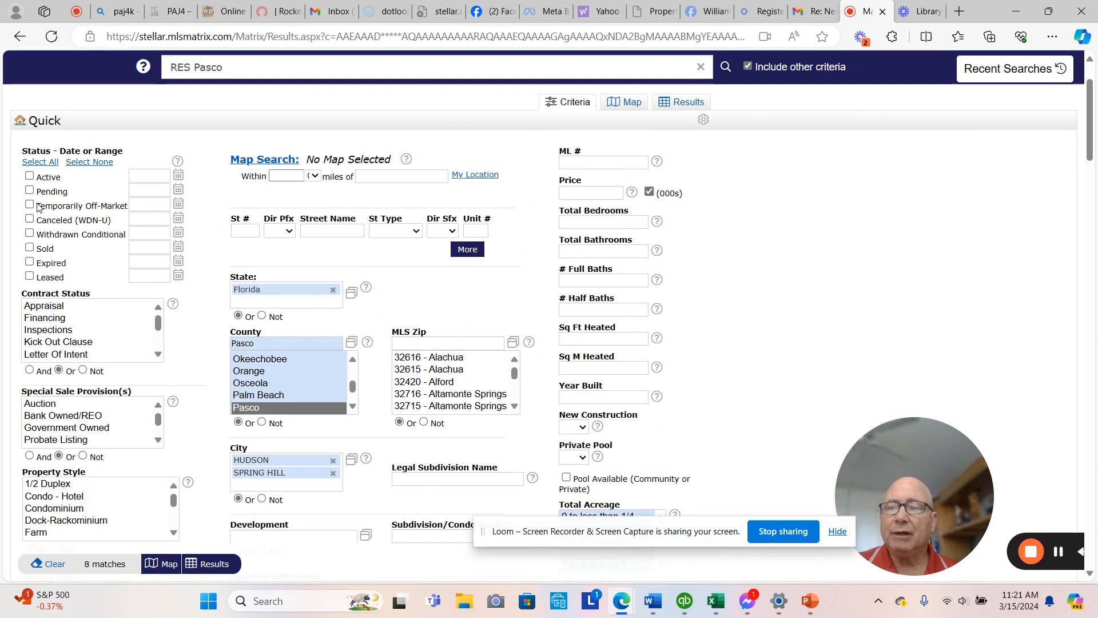
Select Pending status (0-180 days) and show the 29 matching results.
click(30, 191)
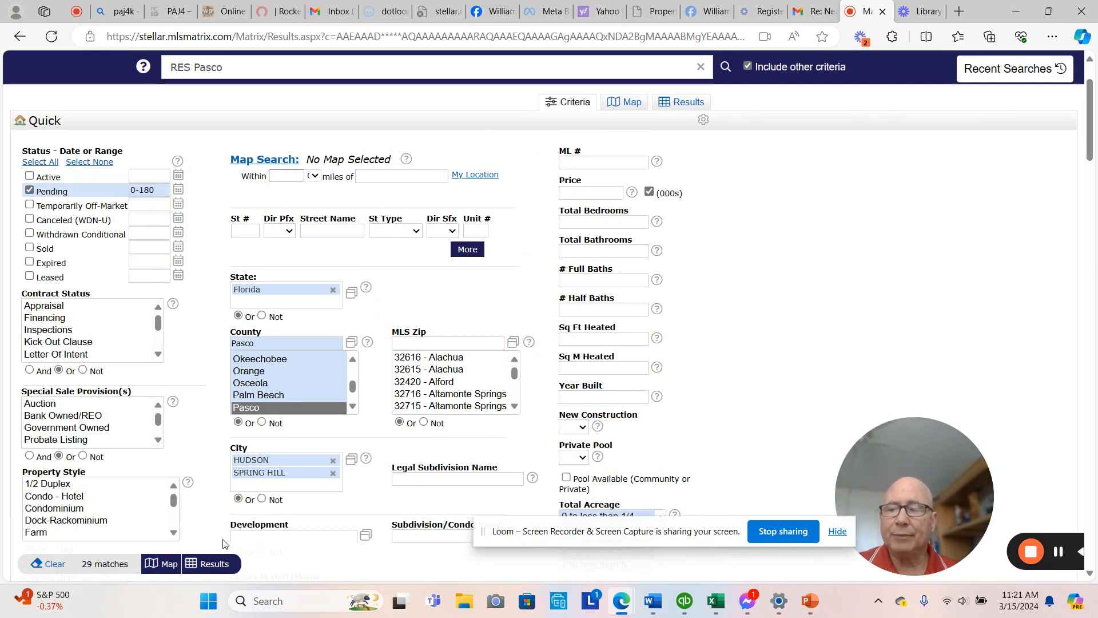
click(680, 102)
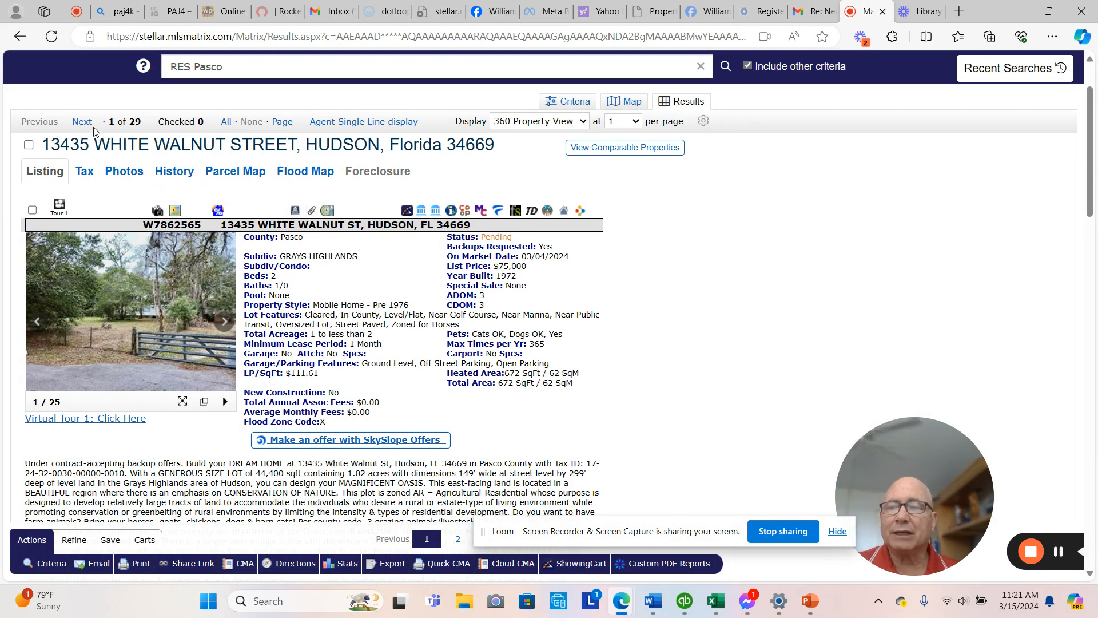
Page through pending listings 5 to 7 of 29, scrolling each property view.
click(81, 121)
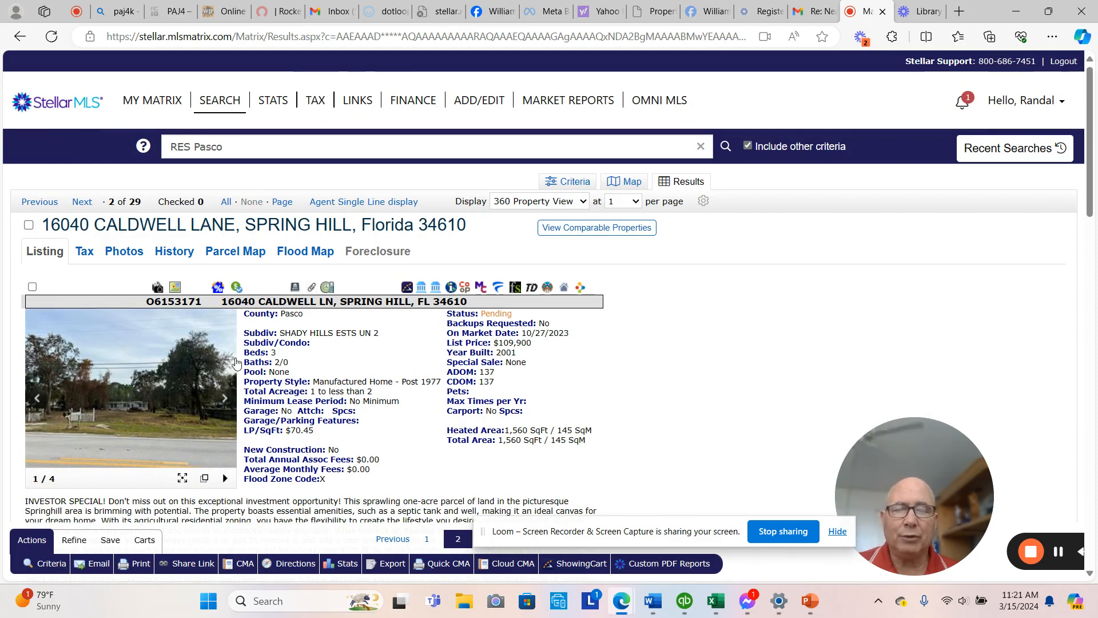
mouse_move(552, 396)
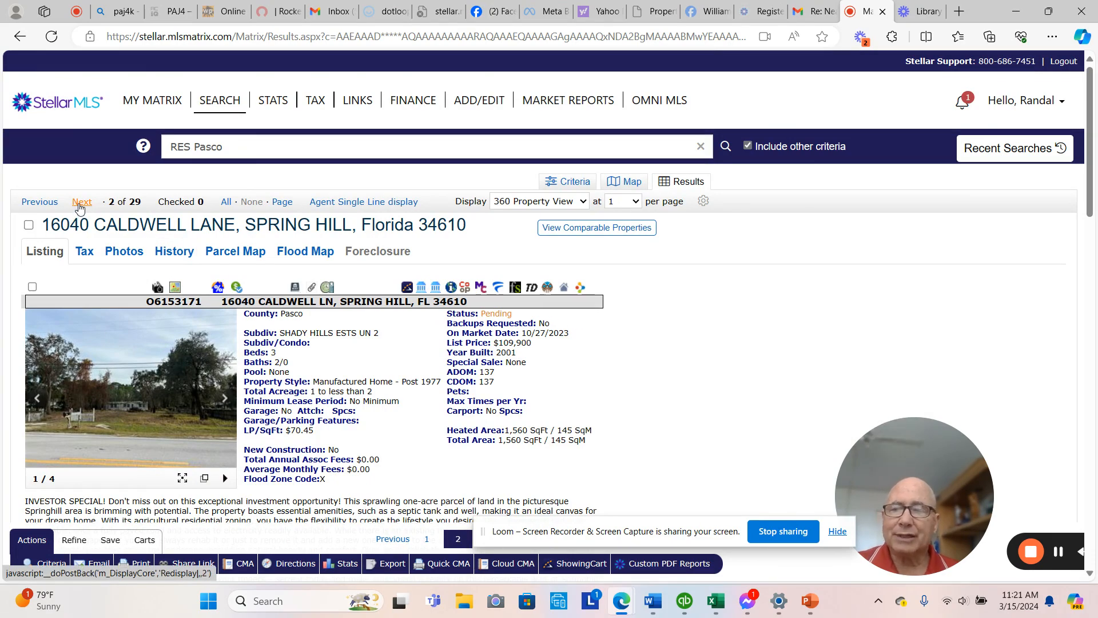
click(82, 201)
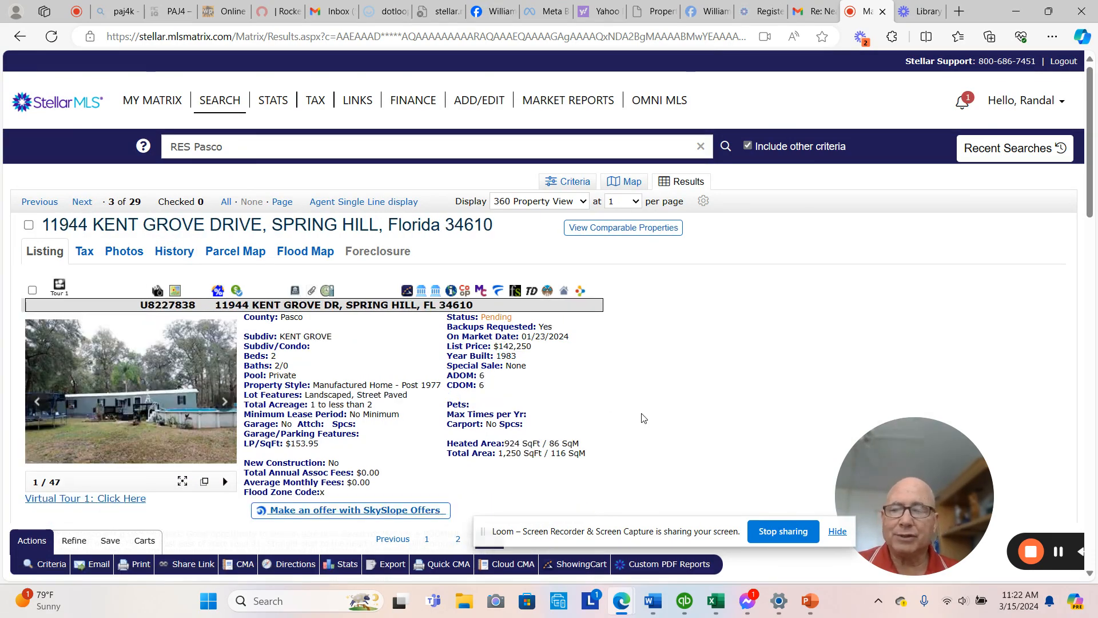
scroll(down, 3)
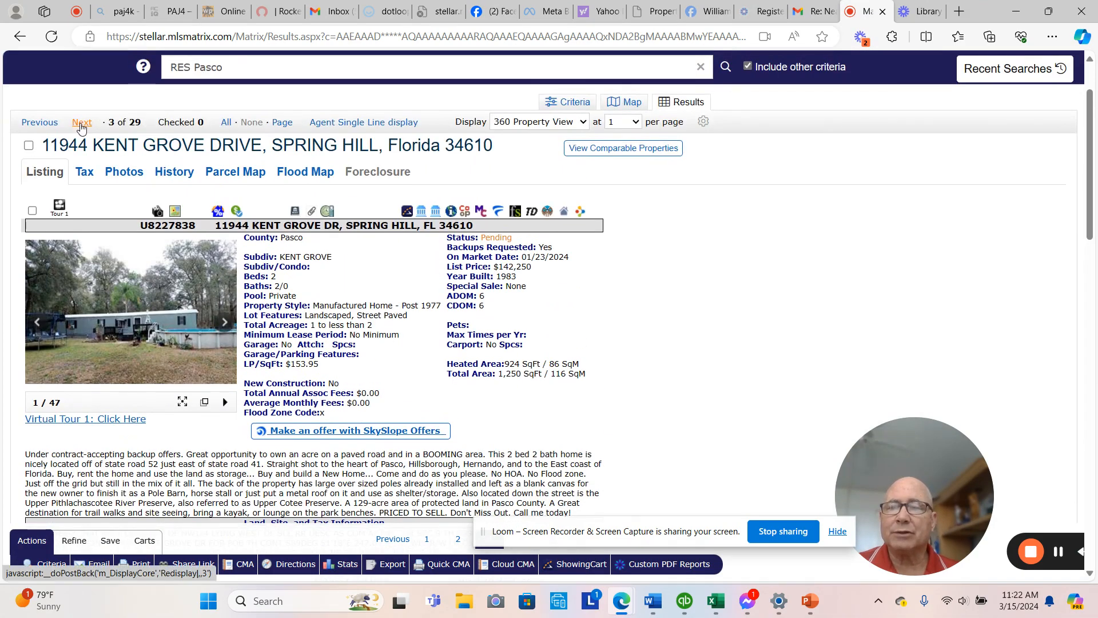
click(83, 122)
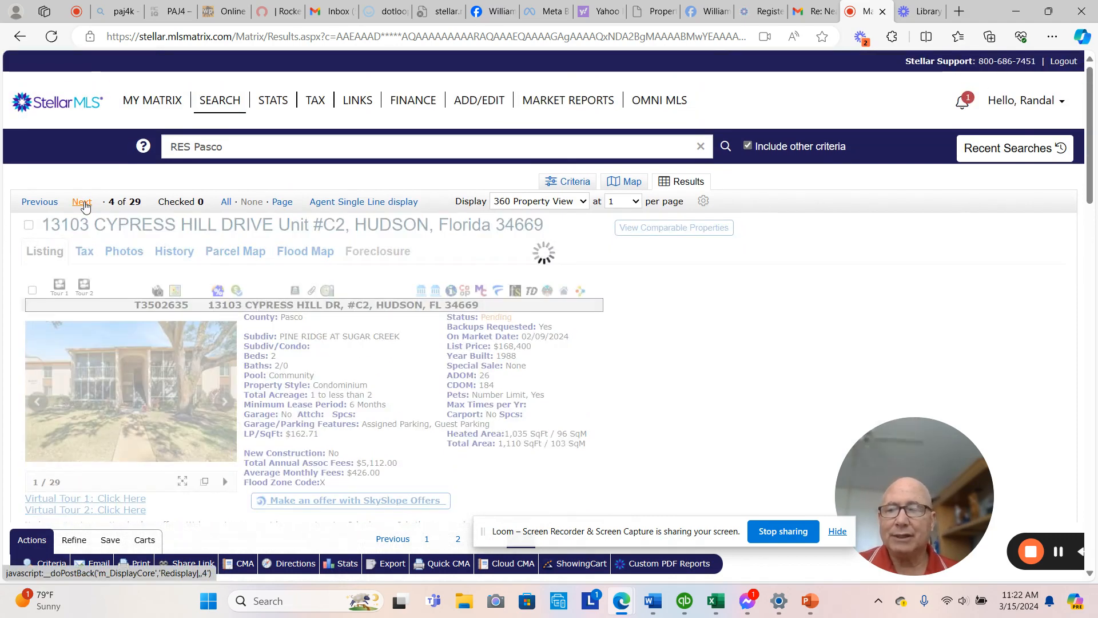
click(83, 201)
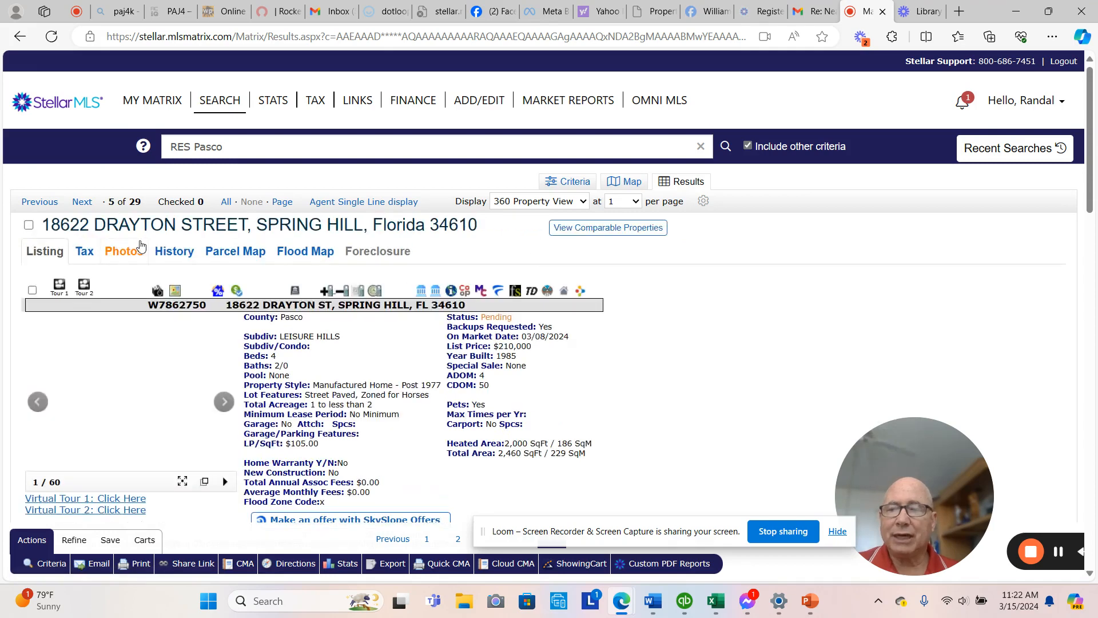
scroll(down, 3)
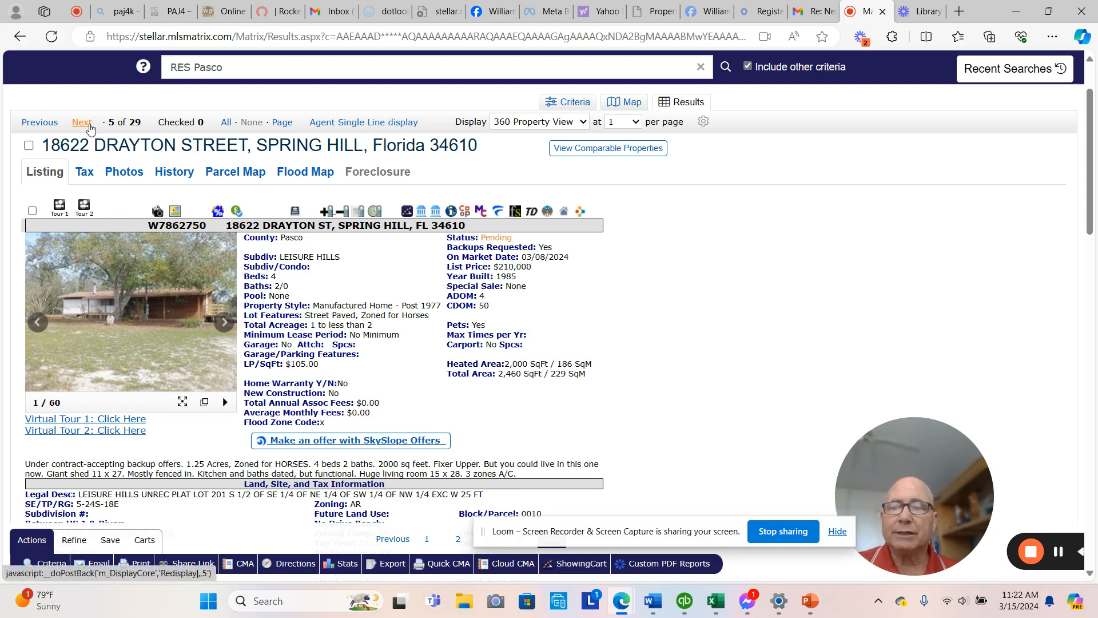
Continue through pending listings 8 to 10 of 29, then return to the search criteria.
click(82, 123)
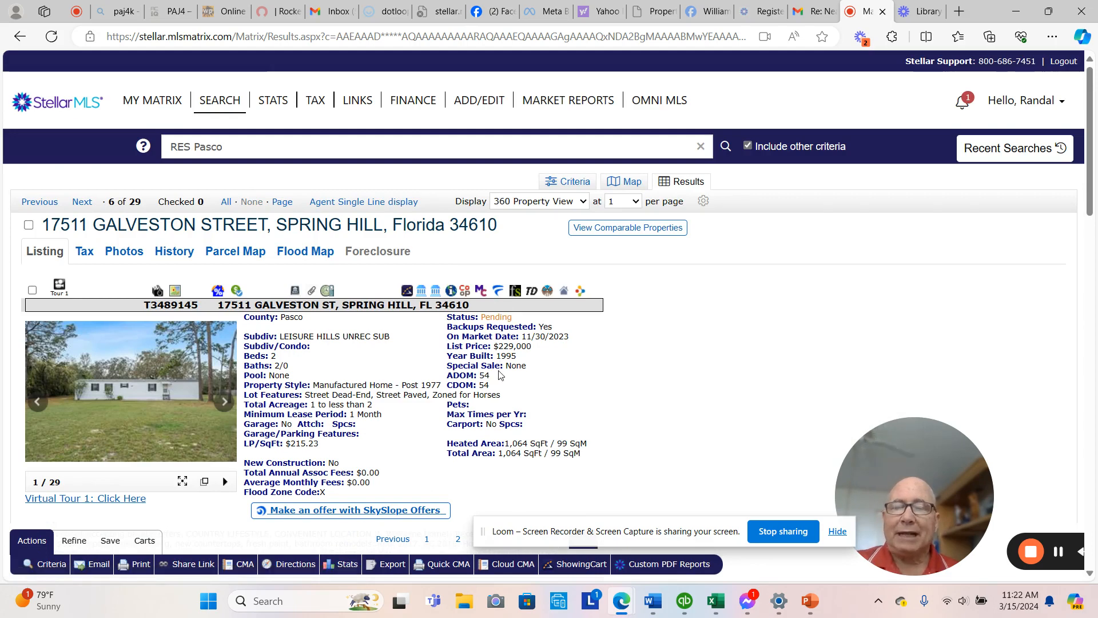
scroll(down, 3)
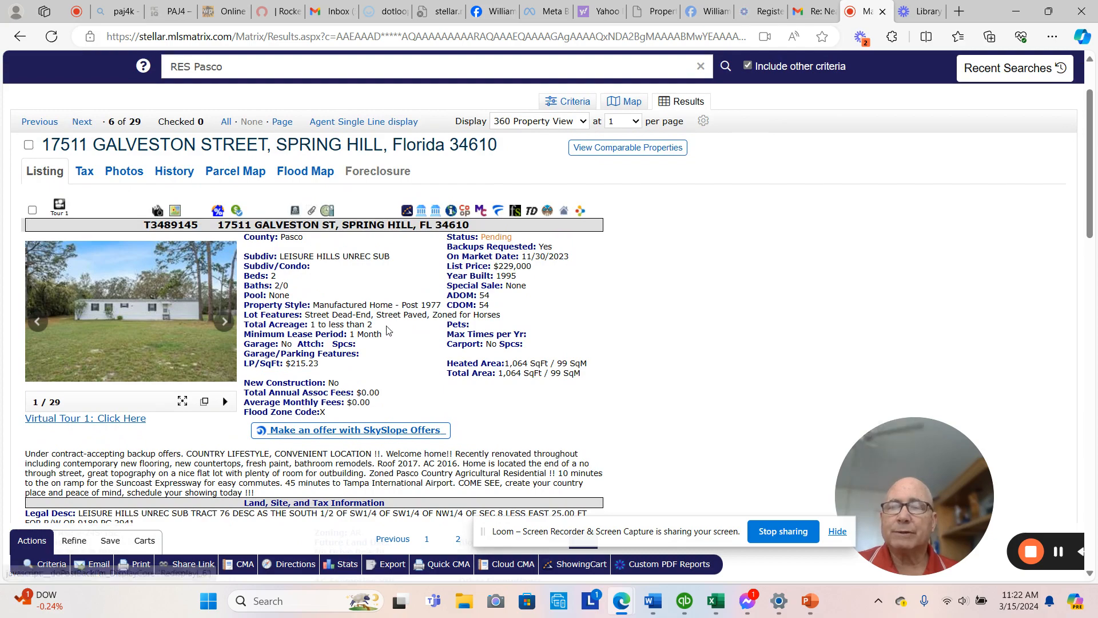
click(81, 121)
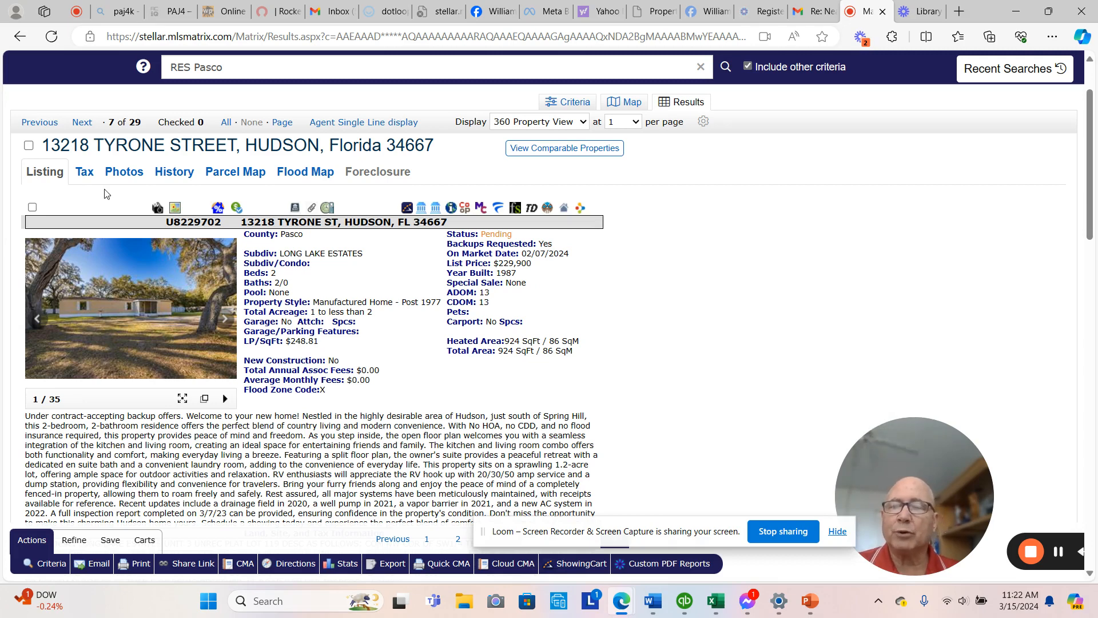
click(83, 122)
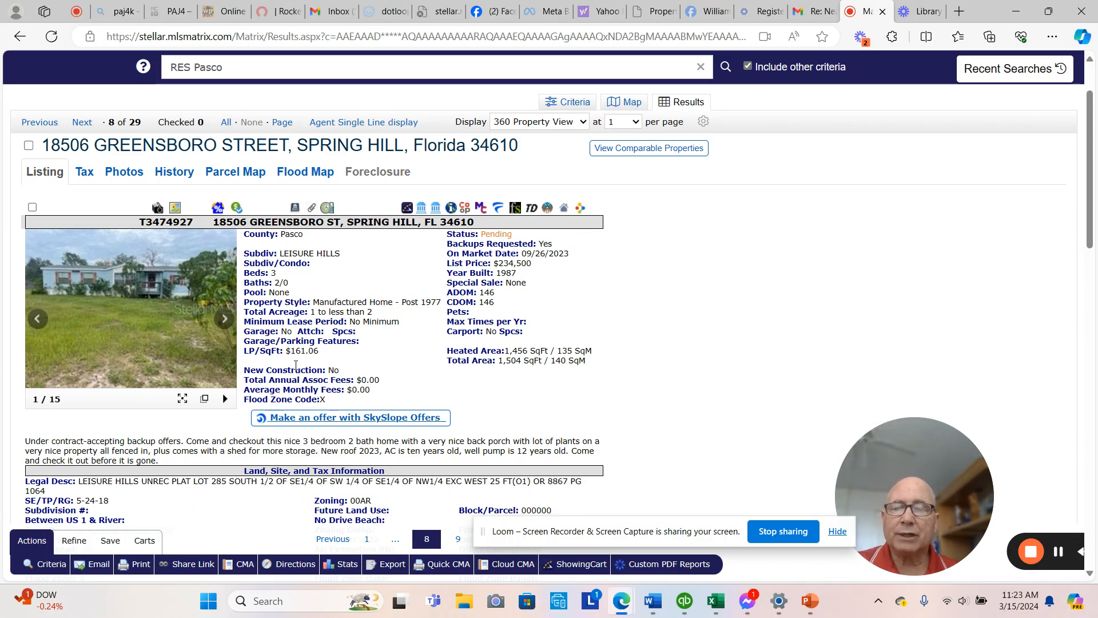
mouse_move(83, 122)
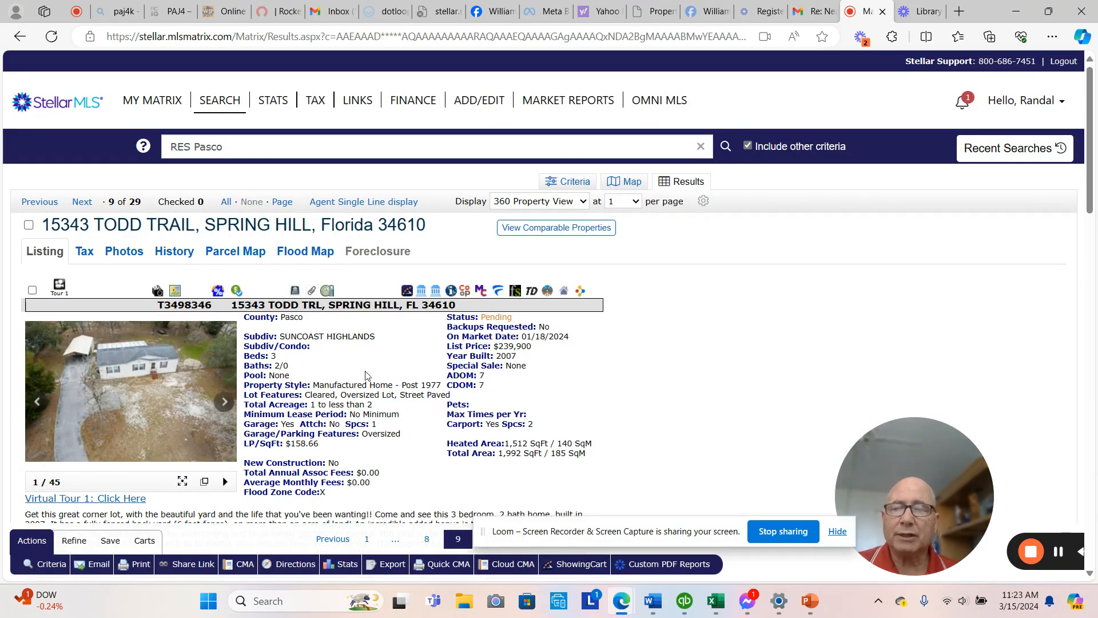
scroll(down, 3)
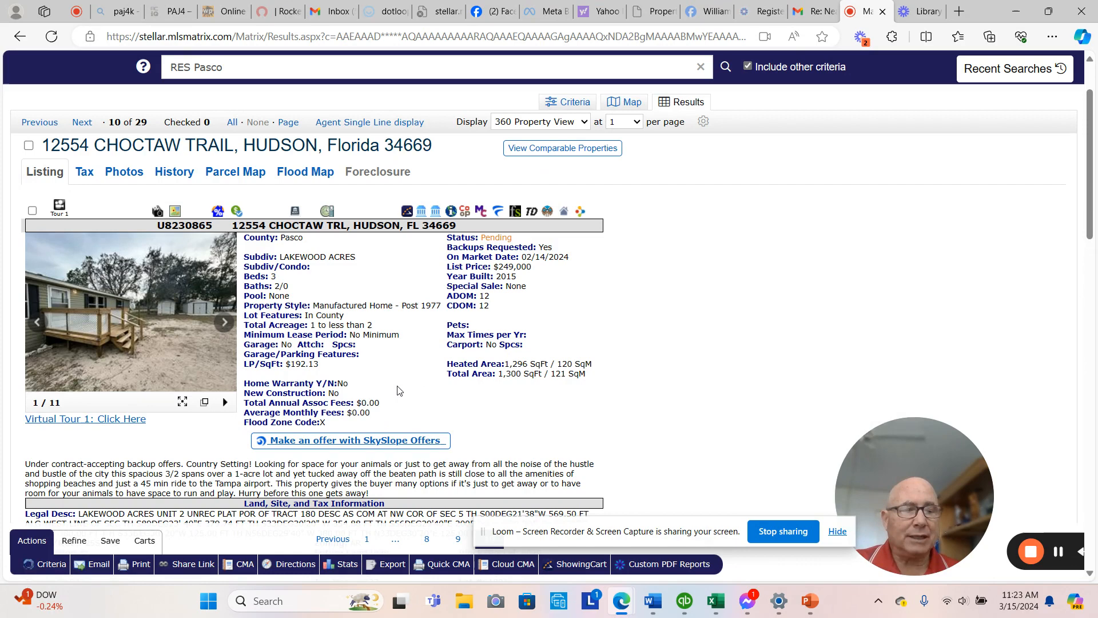
click(568, 102)
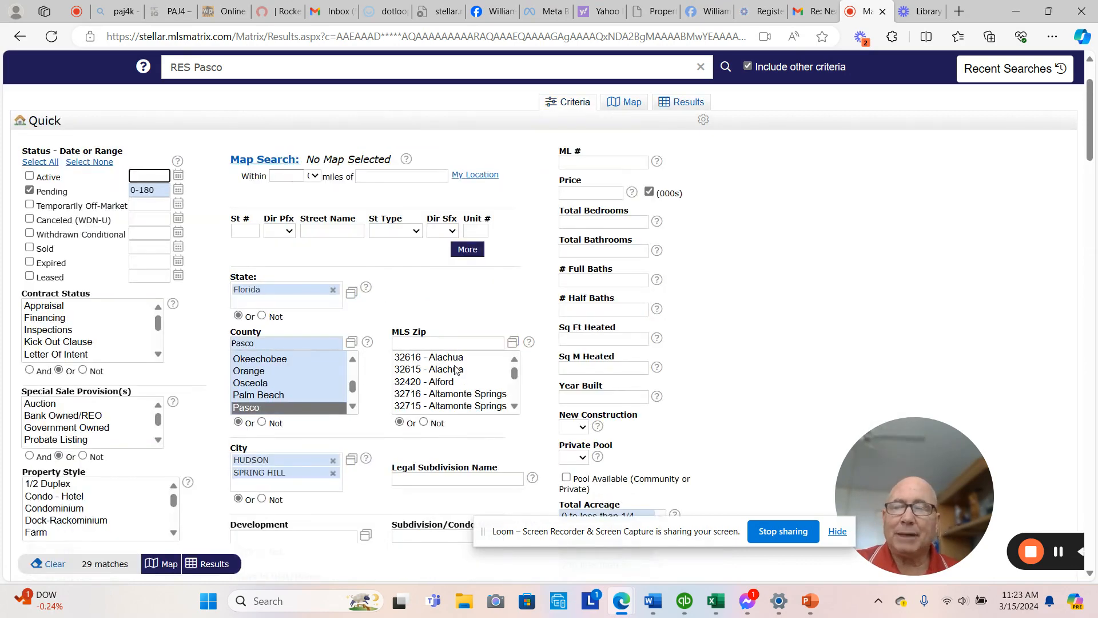
Switch the status from Pending to Active and show the 20 matching listings.
click(30, 176)
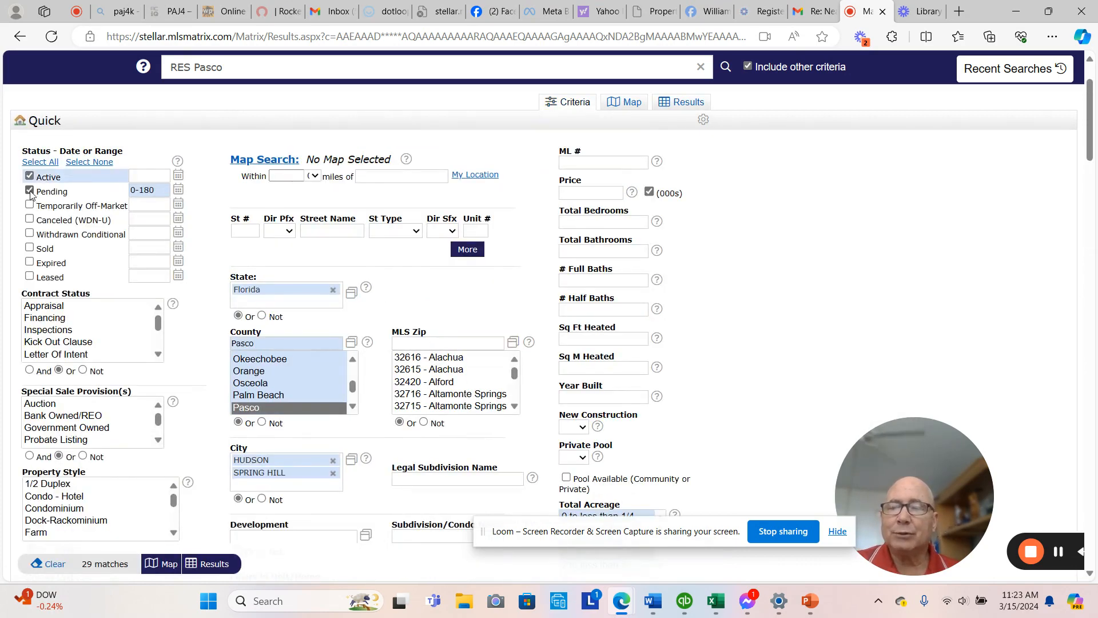
click(30, 191)
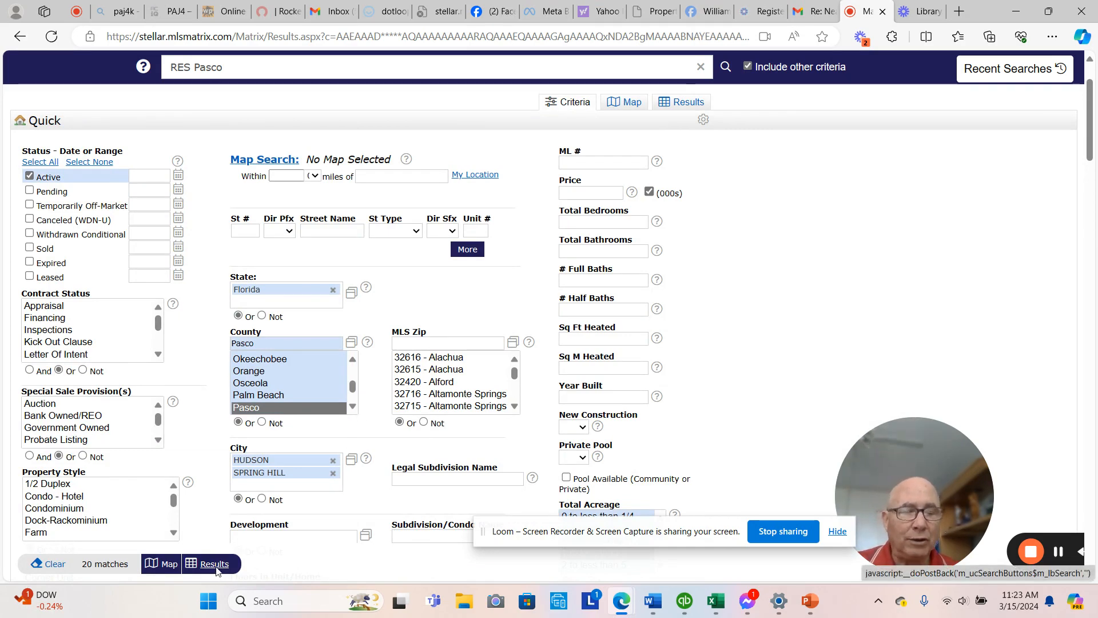
click(214, 563)
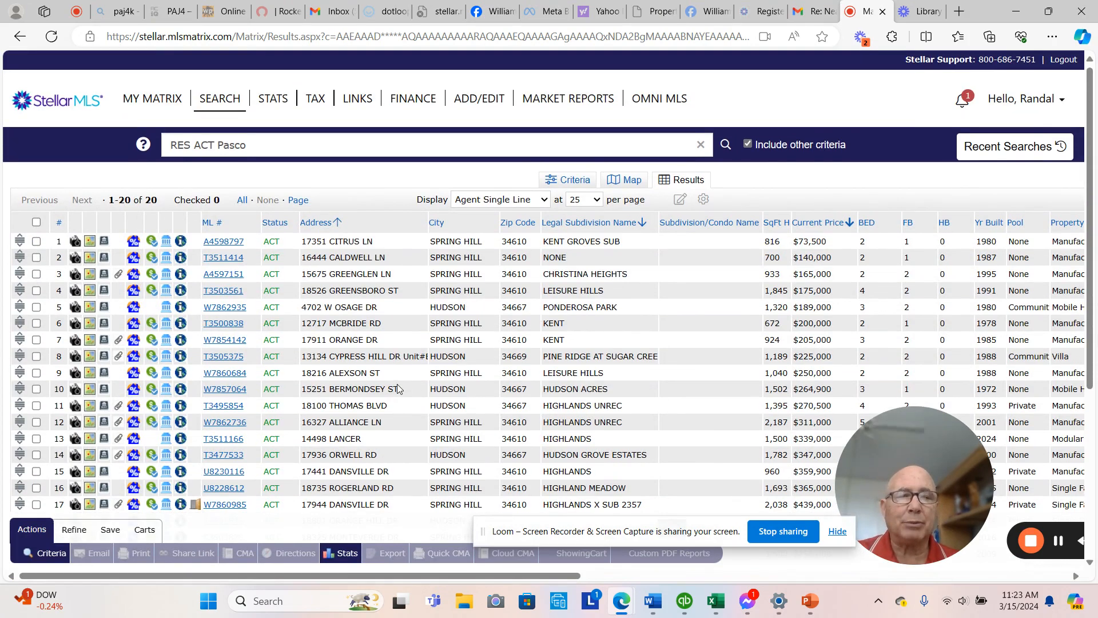
Review the first active listing, the Citrus Lane home, and its next photo.
click(223, 242)
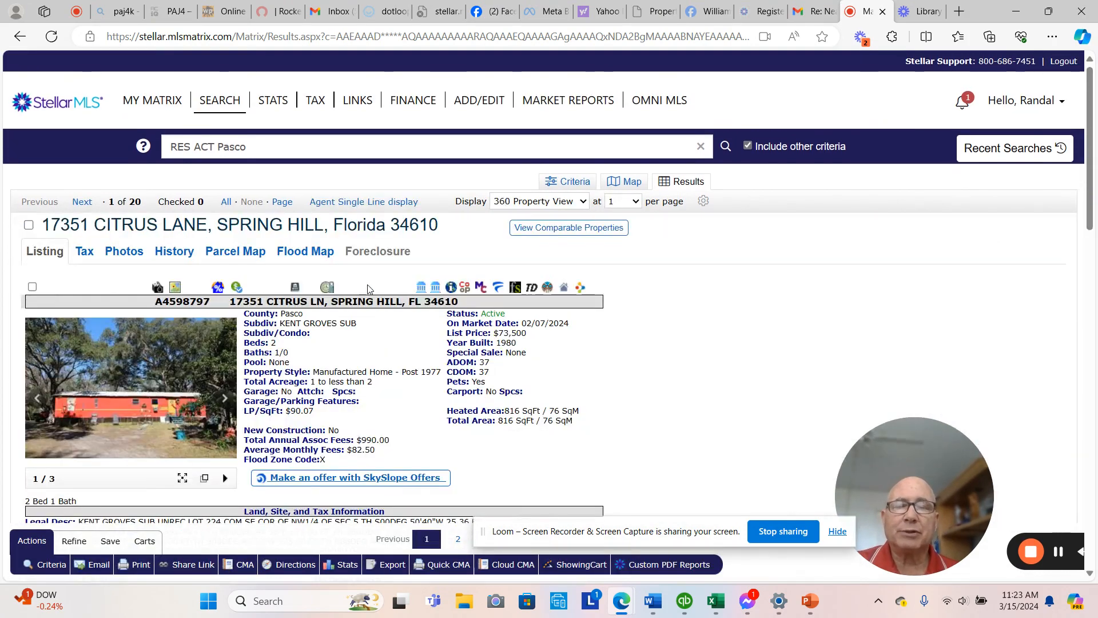
scroll(down, 3)
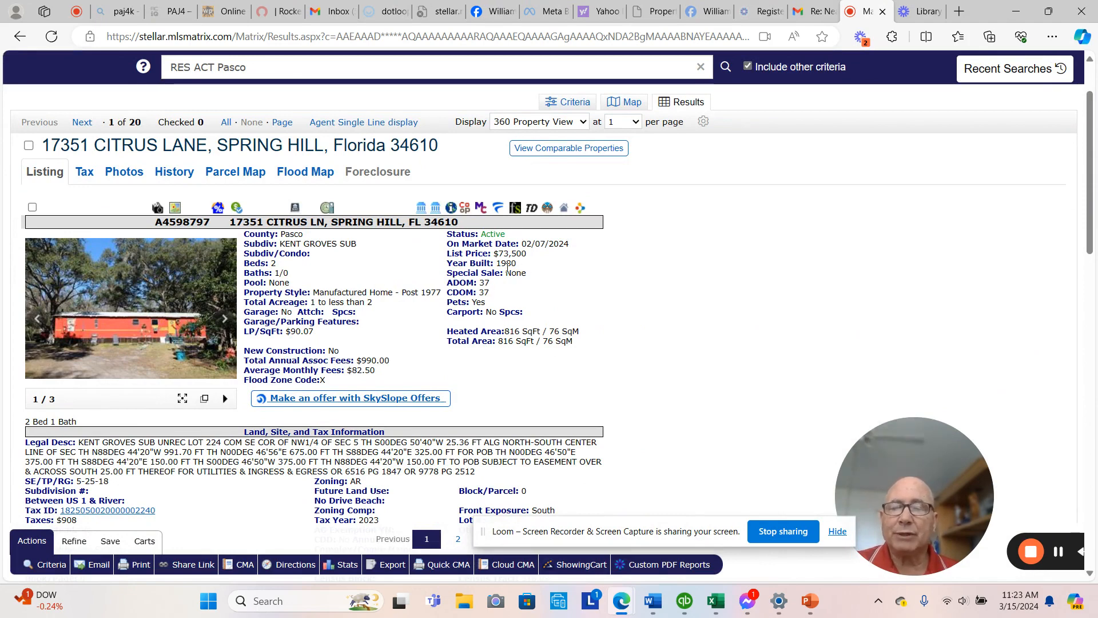
click(225, 319)
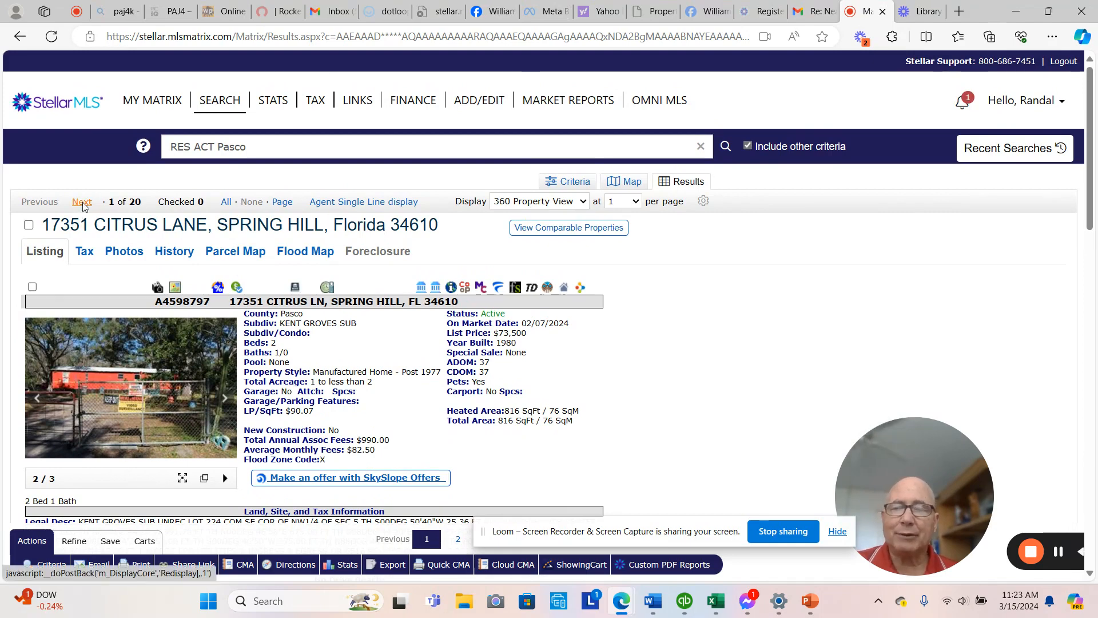
Move to the Caldwell Lane listing and view its enlarged photo gallery.
click(81, 201)
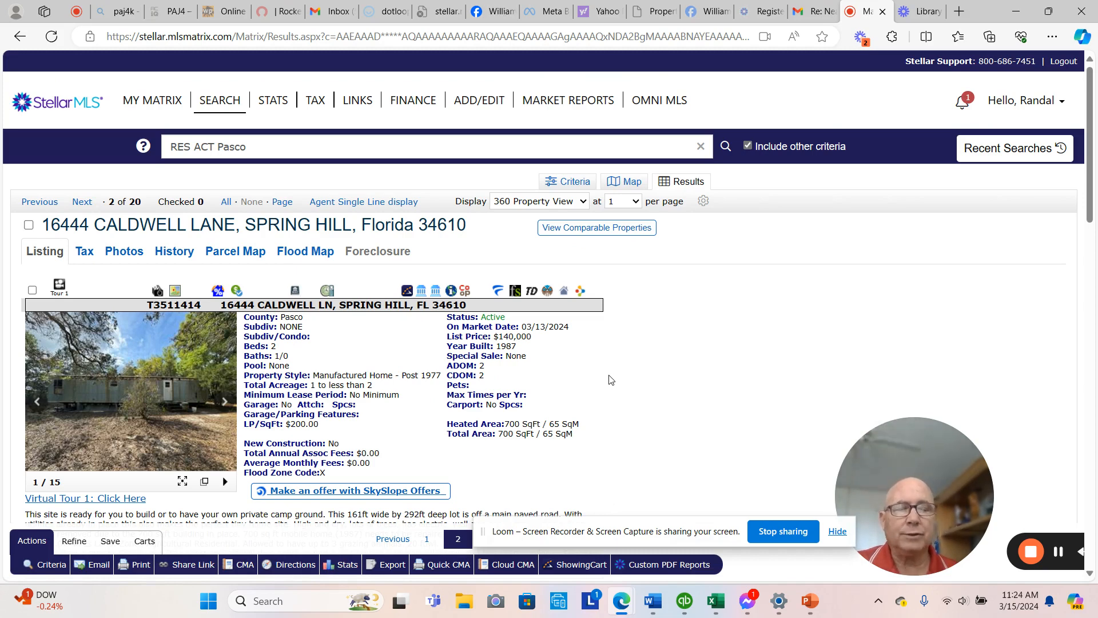
mouse_move(606, 376)
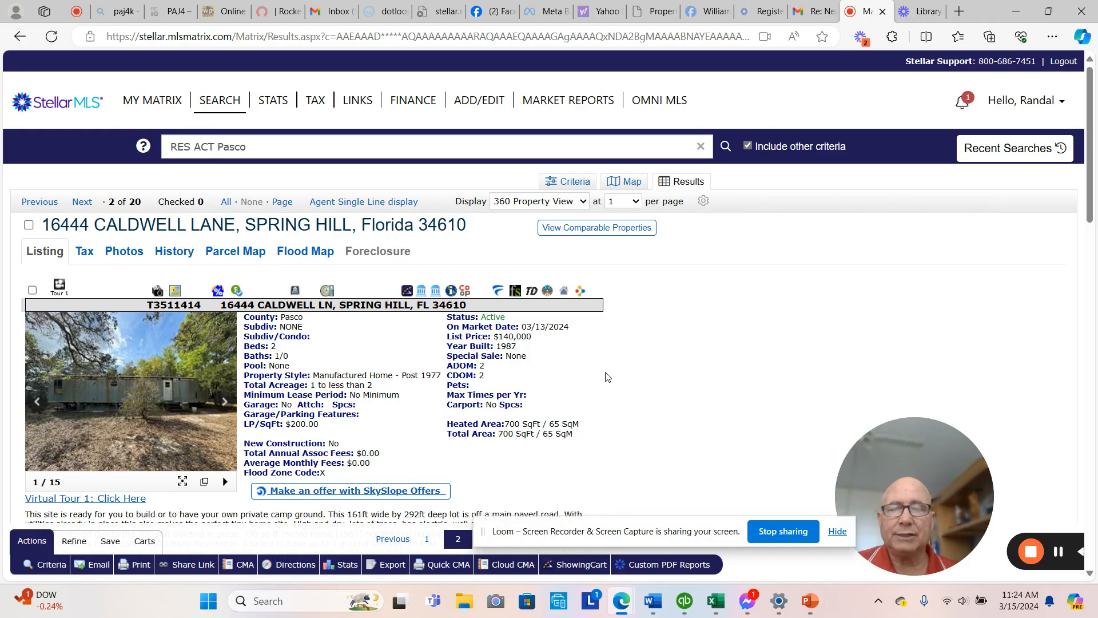
mouse_move(112, 380)
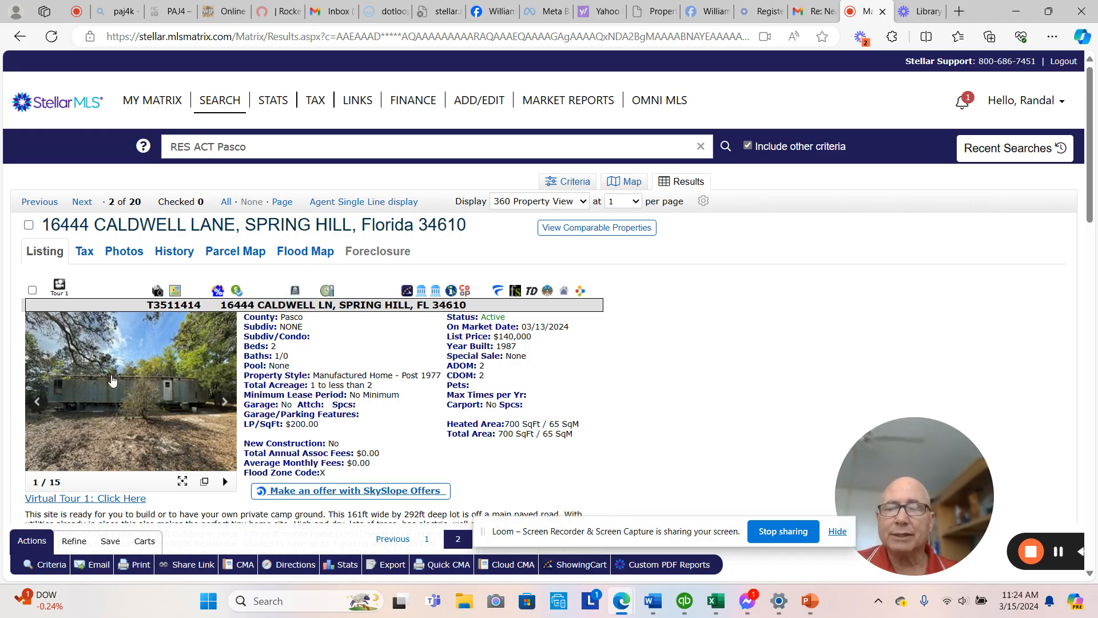
click(112, 380)
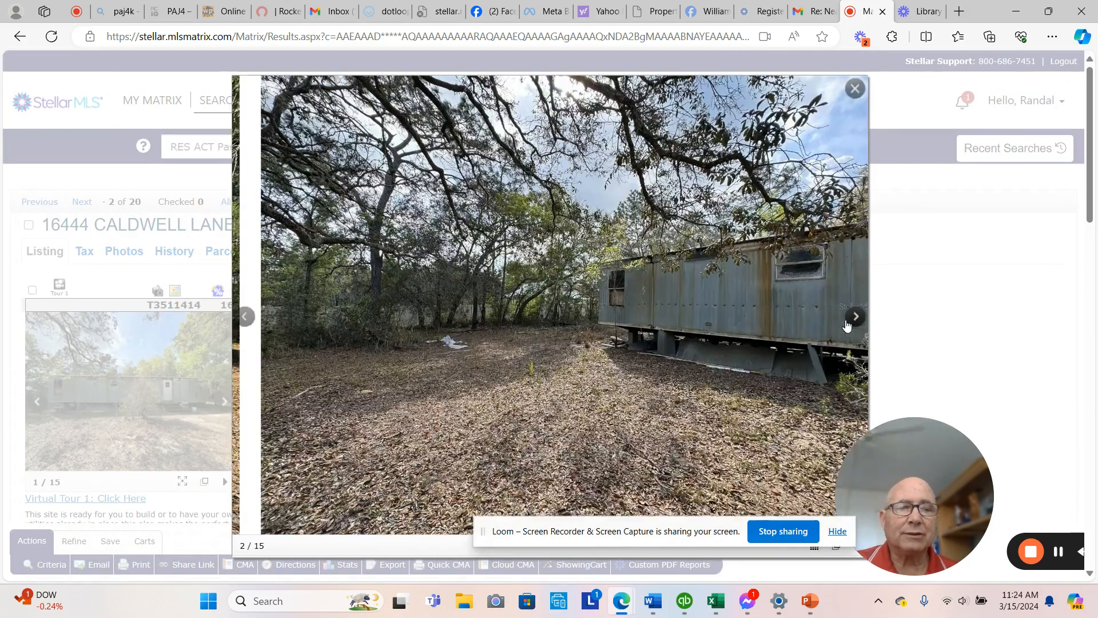
click(853, 316)
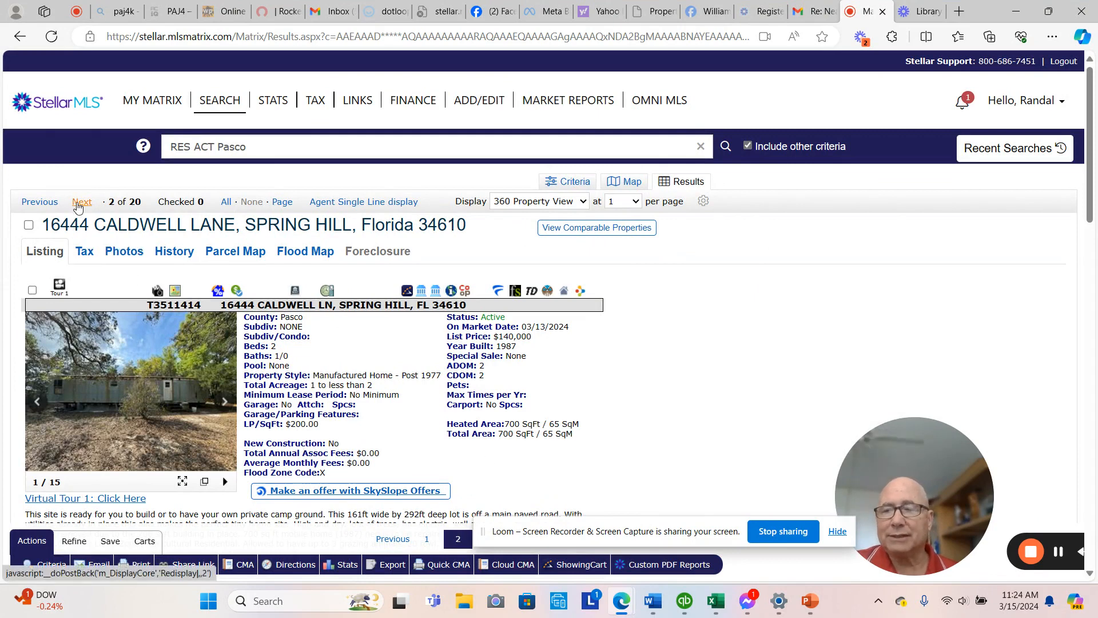
Advance to listing 4, 18526 Greensboro Street, and browse its photo gallery.
click(81, 201)
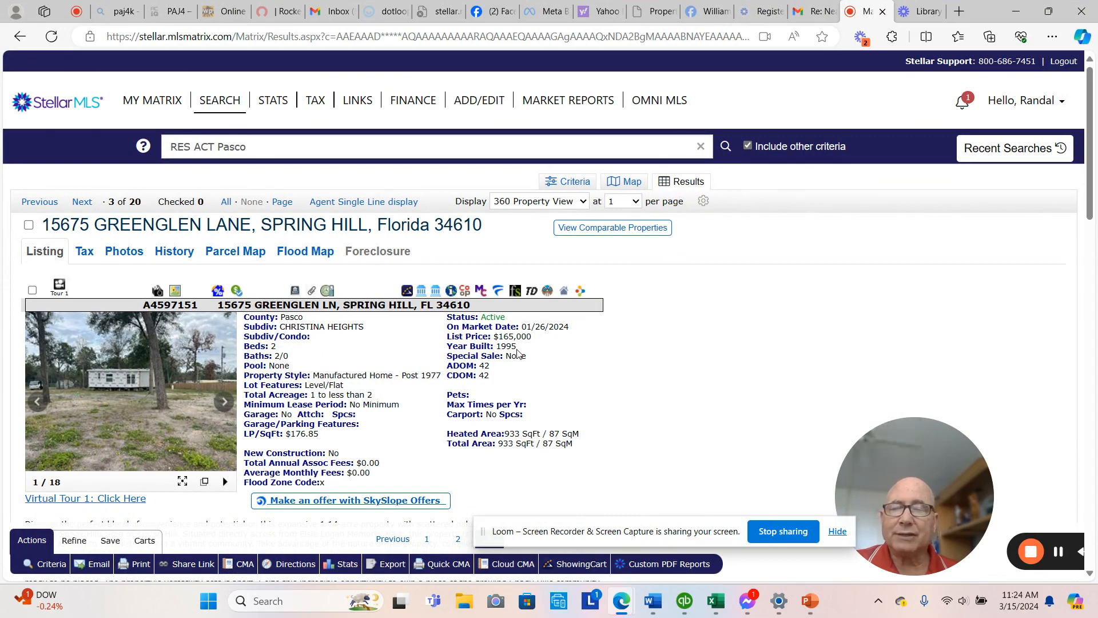
mouse_move(151, 382)
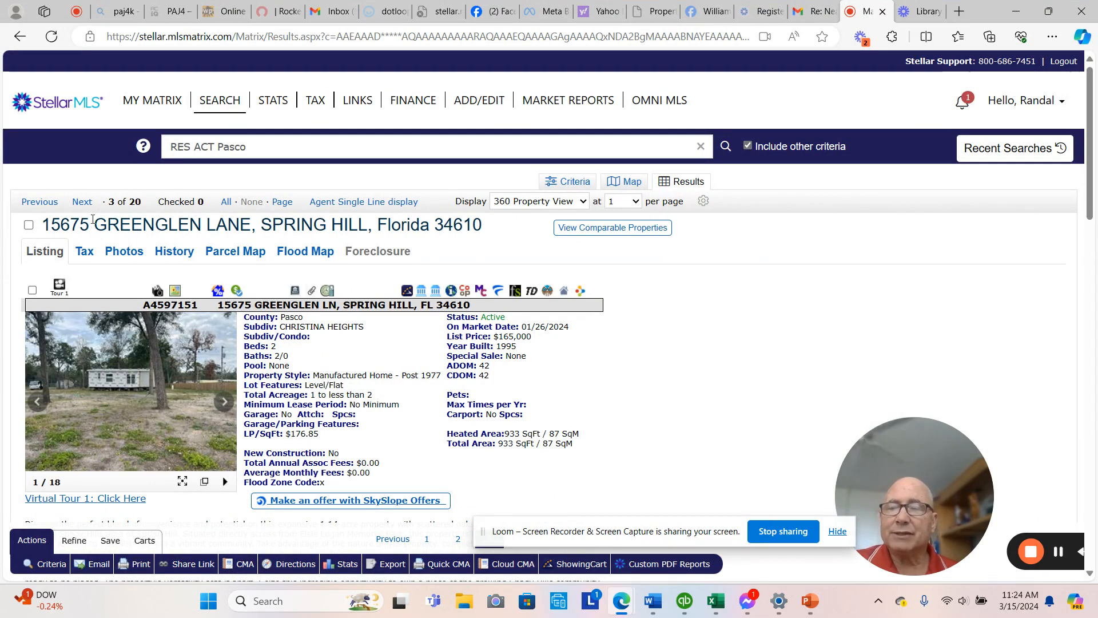
click(82, 201)
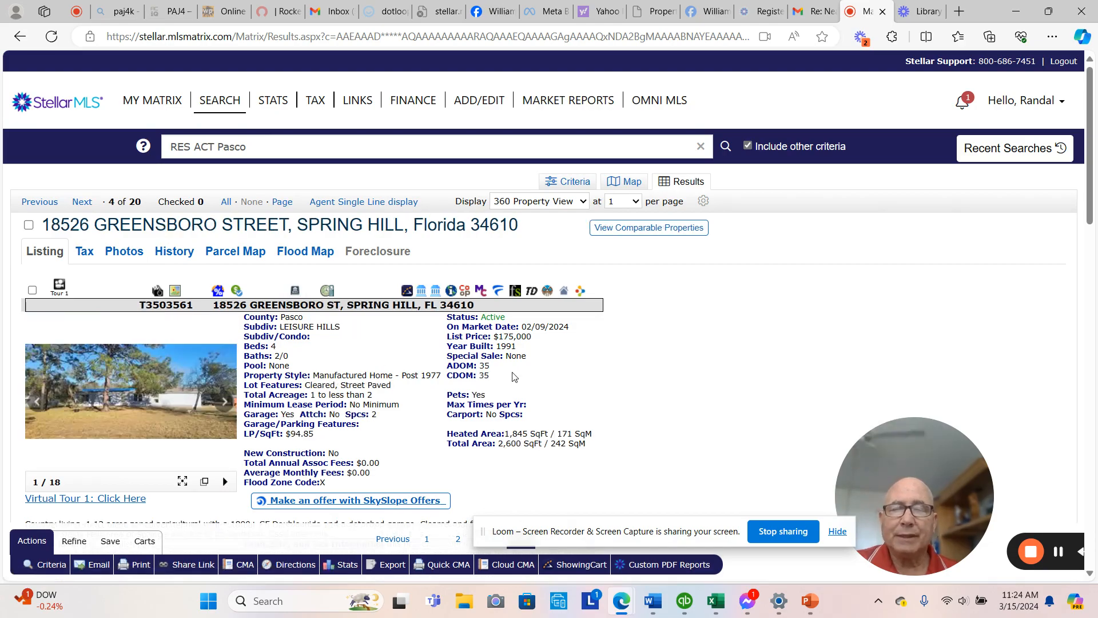
click(130, 391)
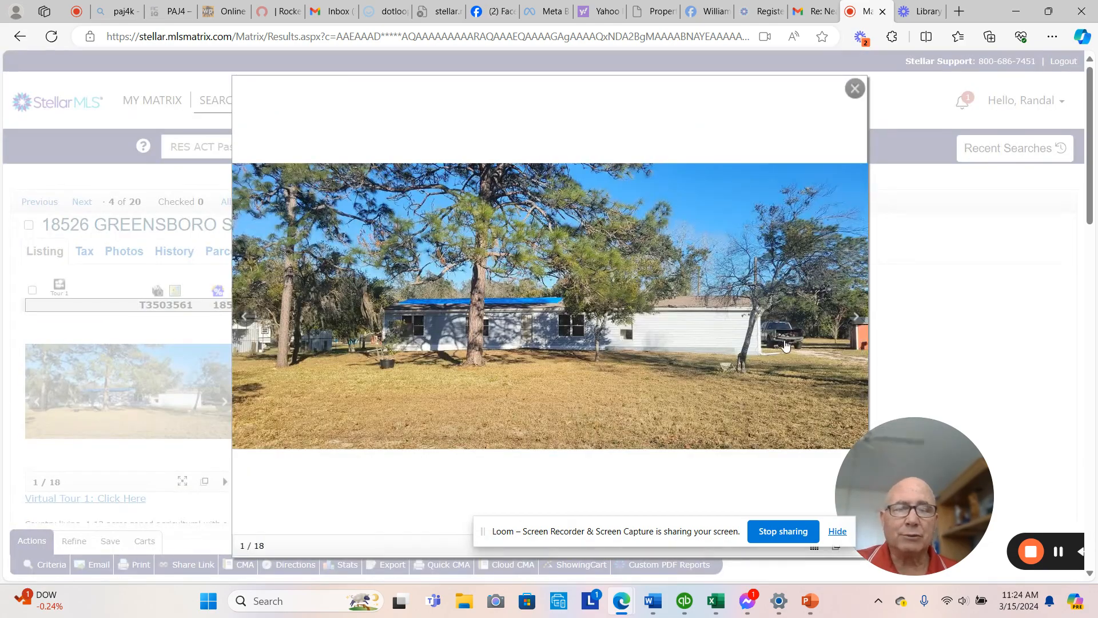
click(856, 316)
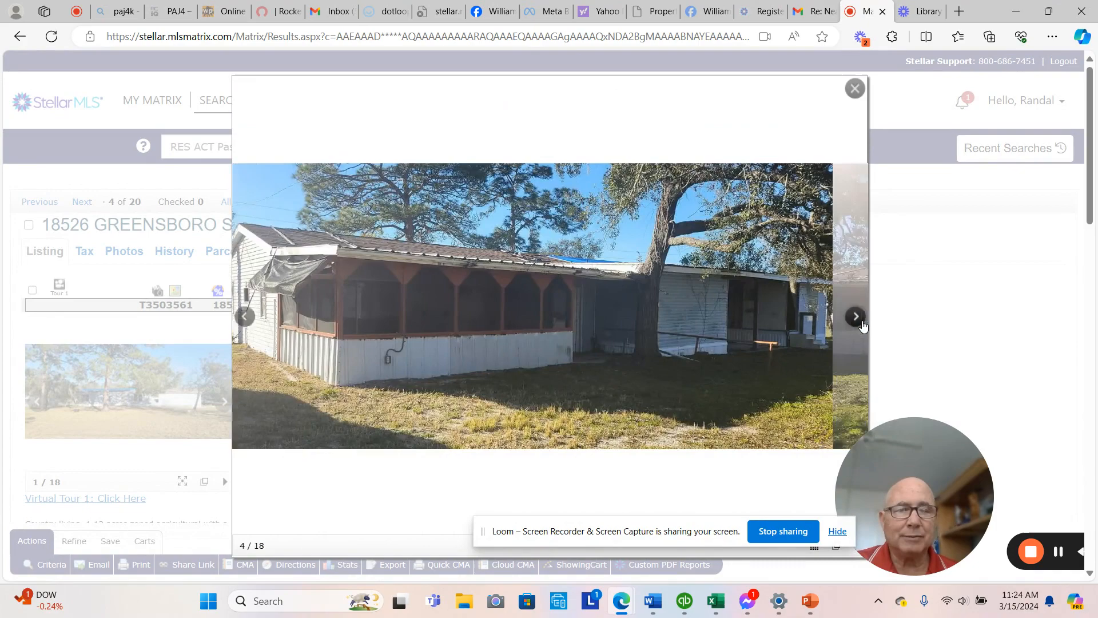
click(856, 316)
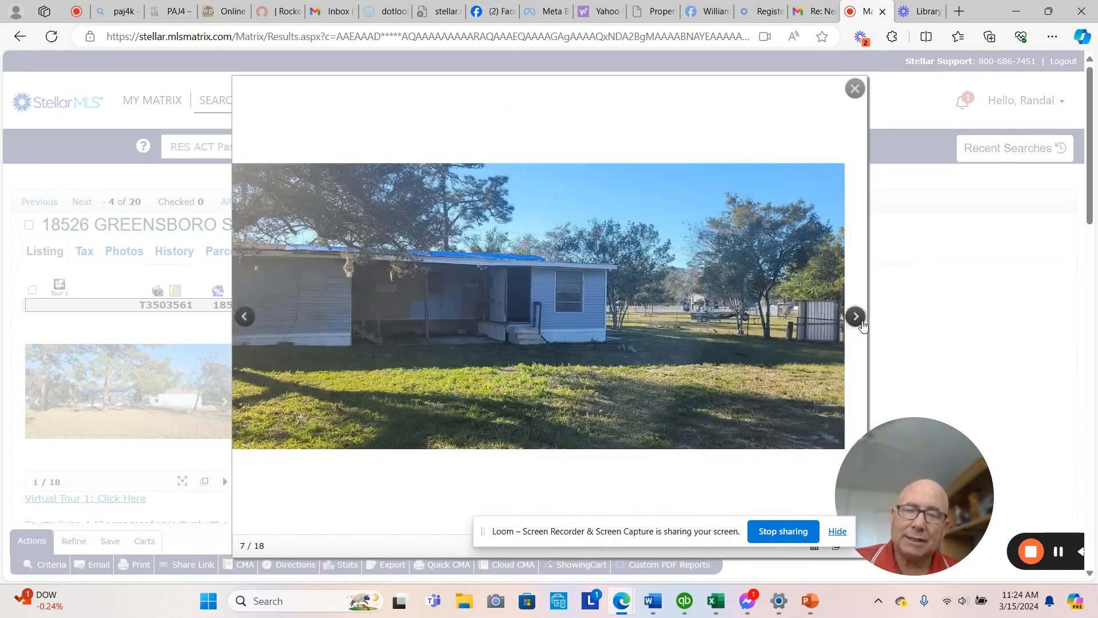
click(855, 316)
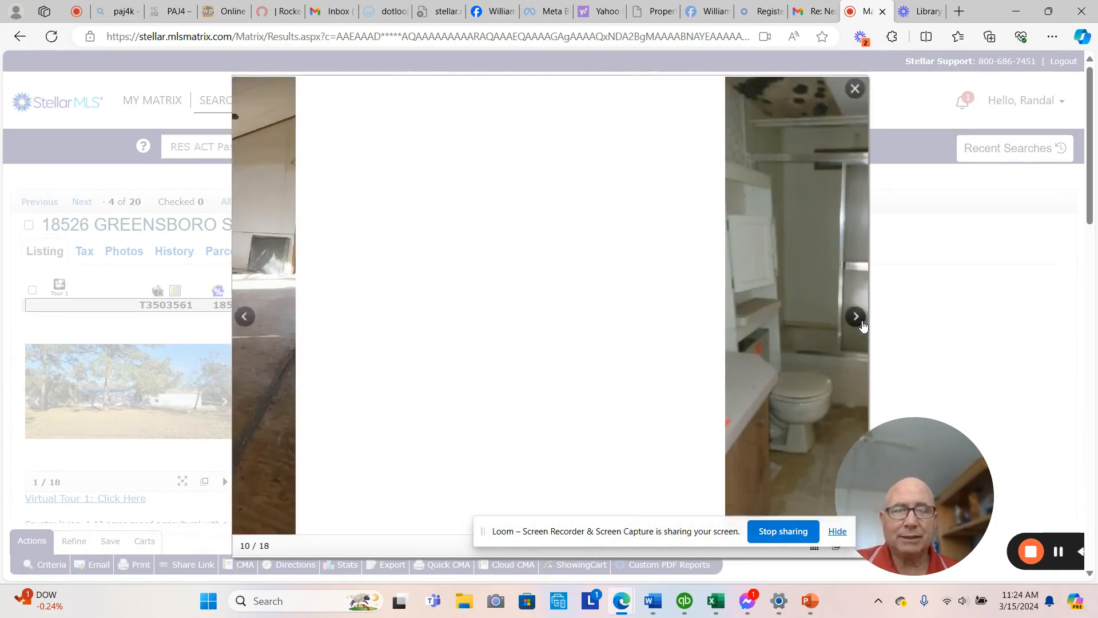
click(853, 316)
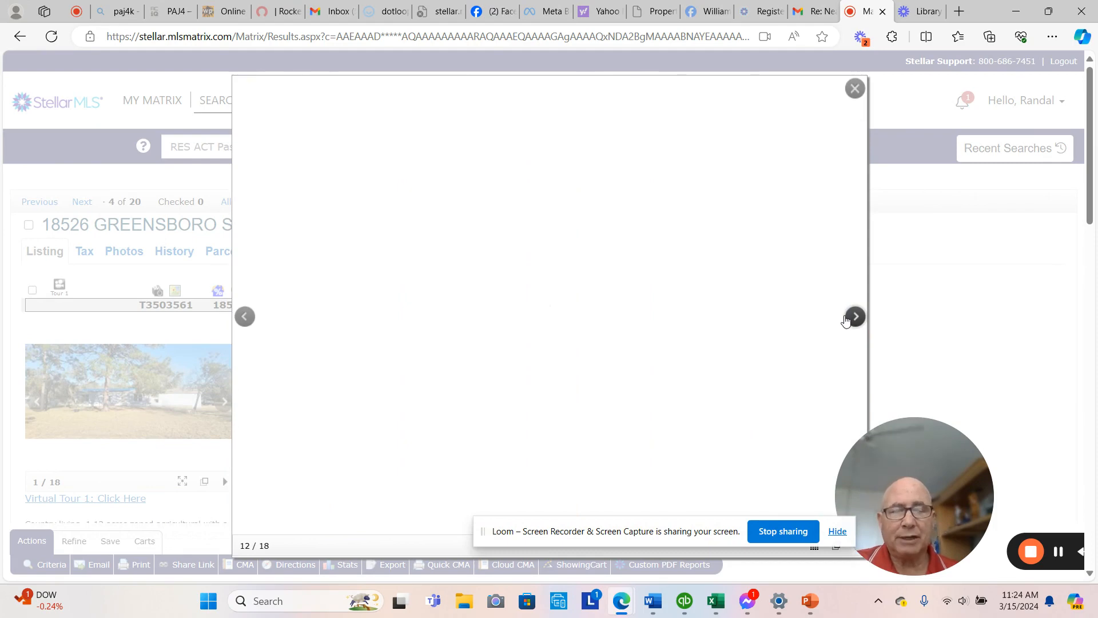
click(853, 315)
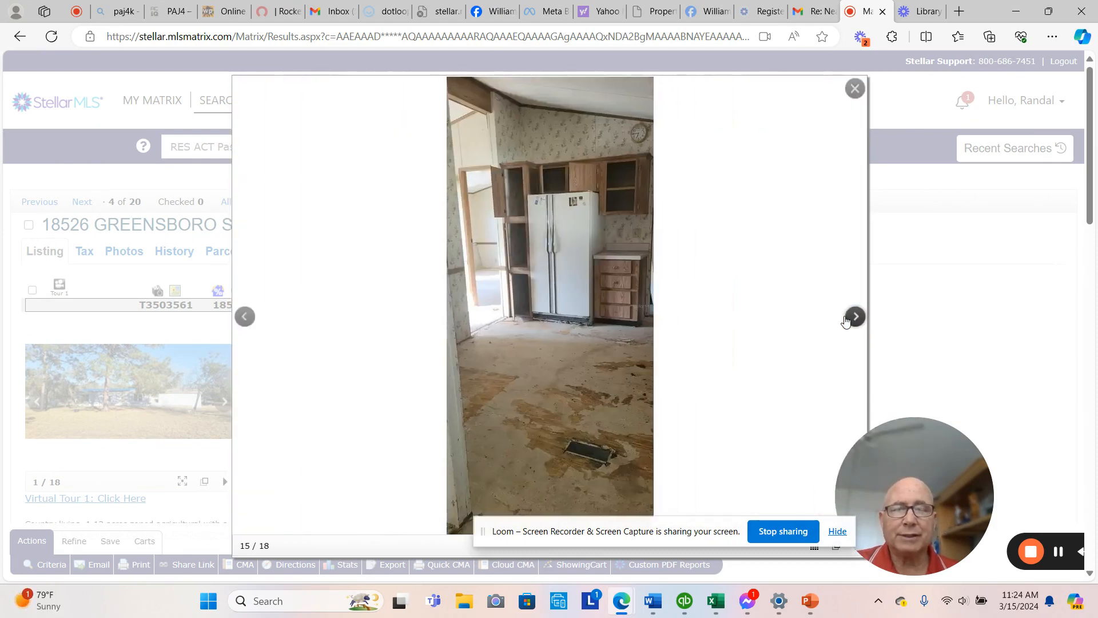
click(854, 88)
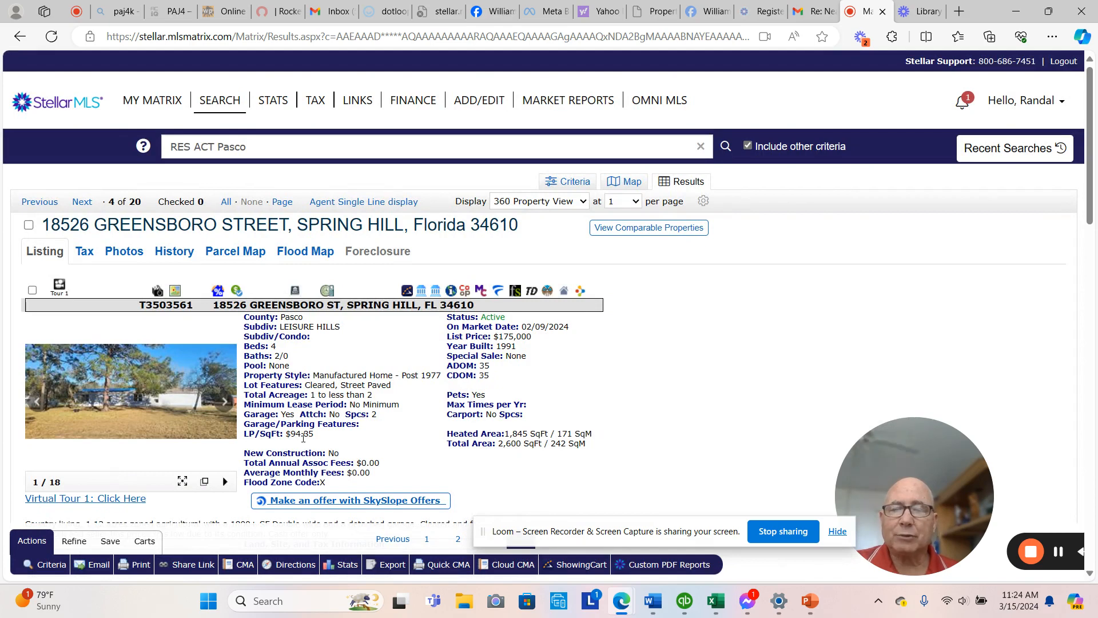
scroll(down, 3)
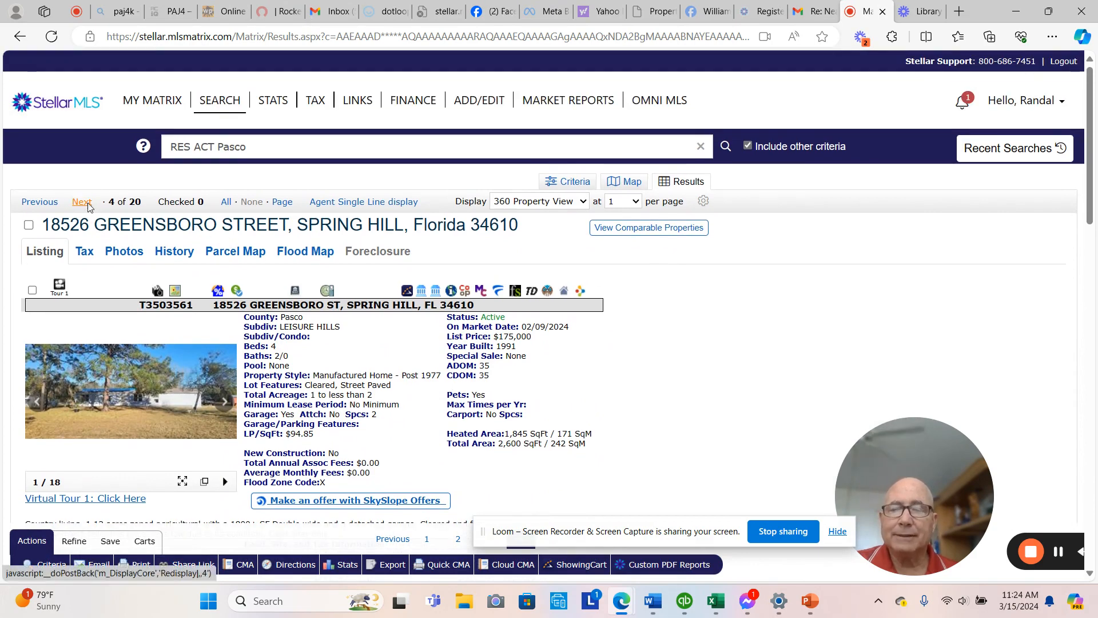
click(81, 201)
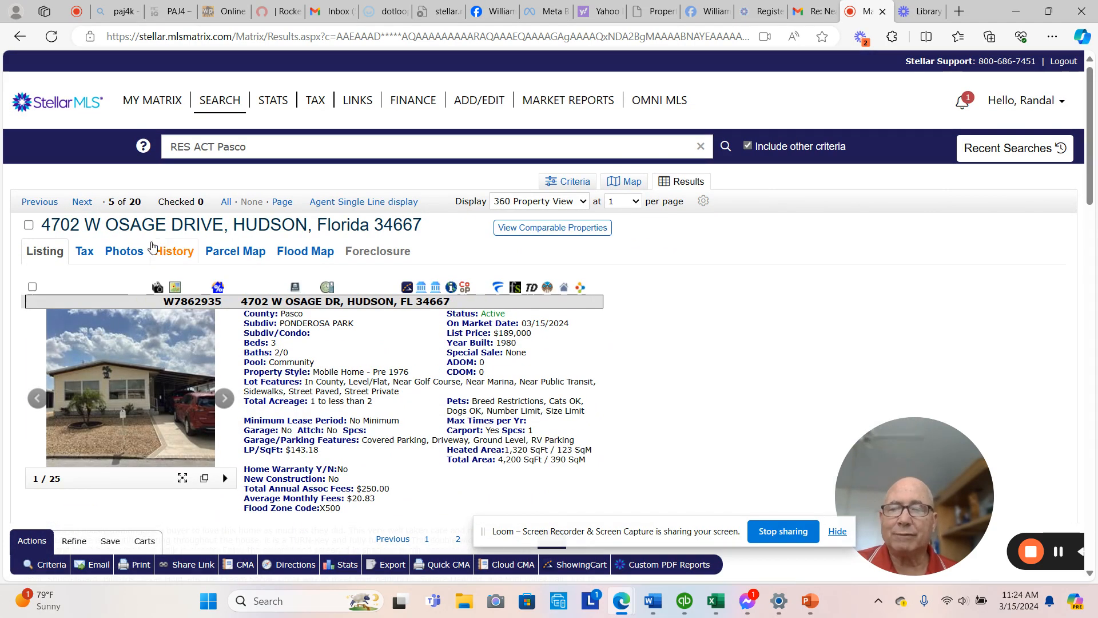
click(82, 201)
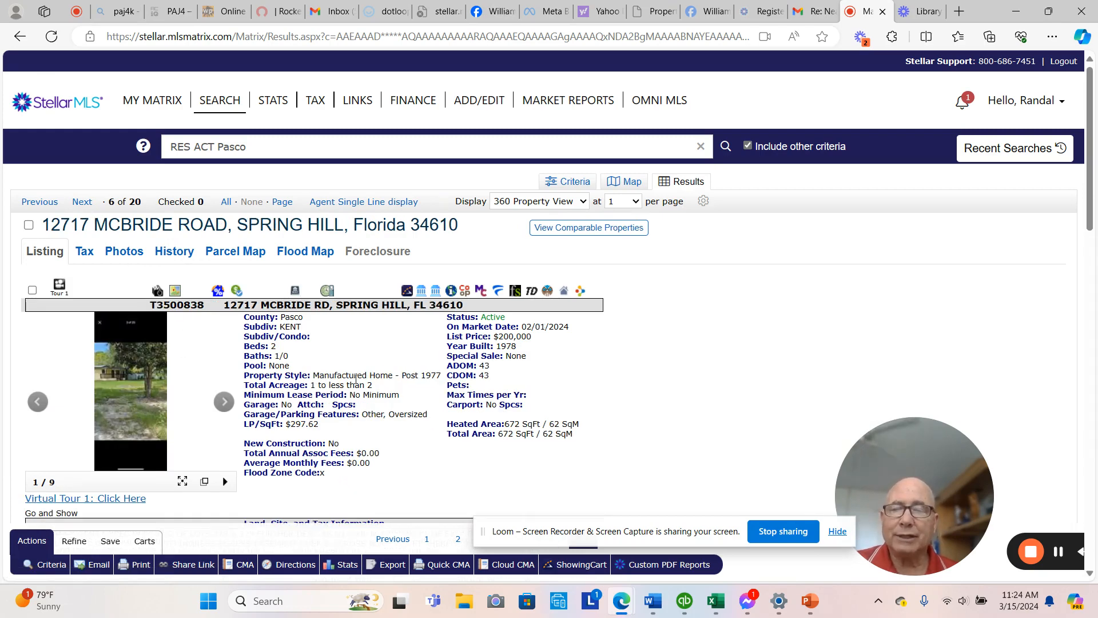
mouse_move(449, 444)
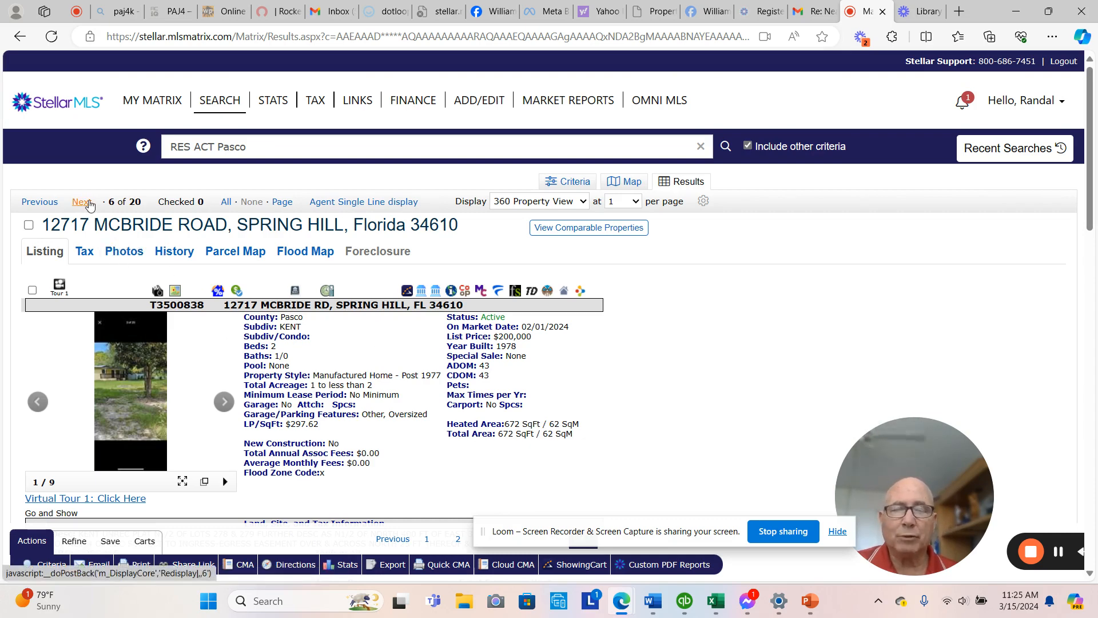
click(79, 201)
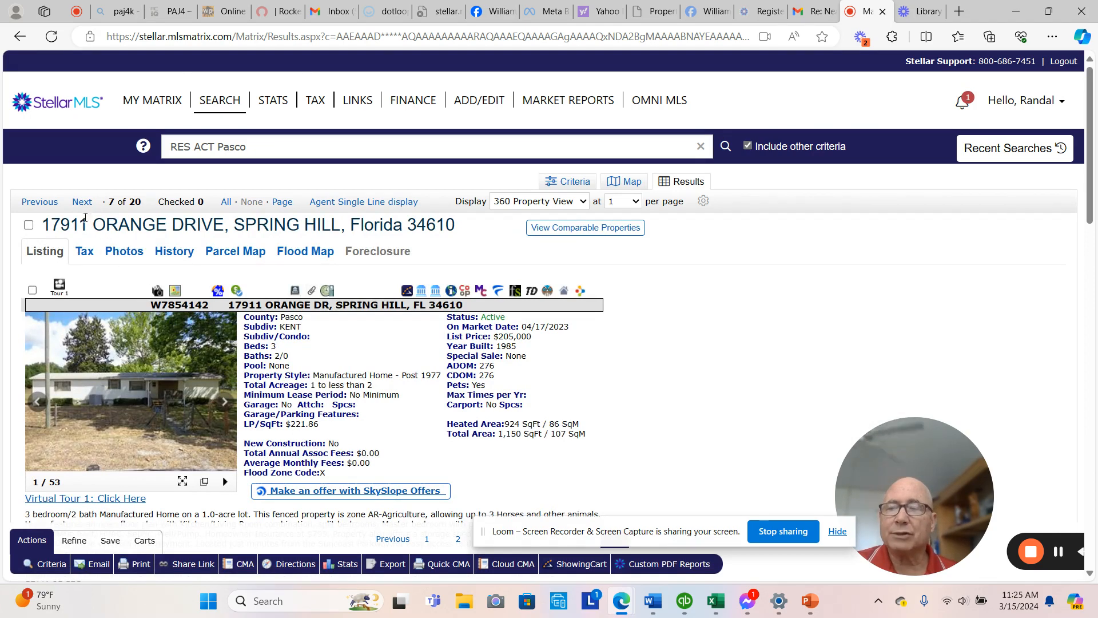
click(82, 201)
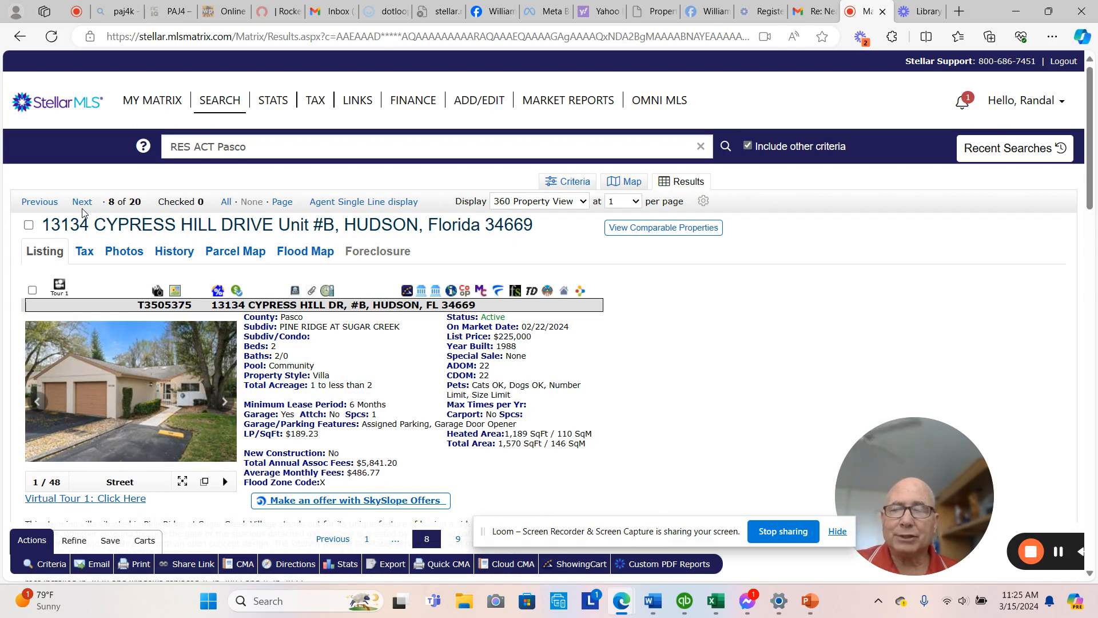
click(82, 202)
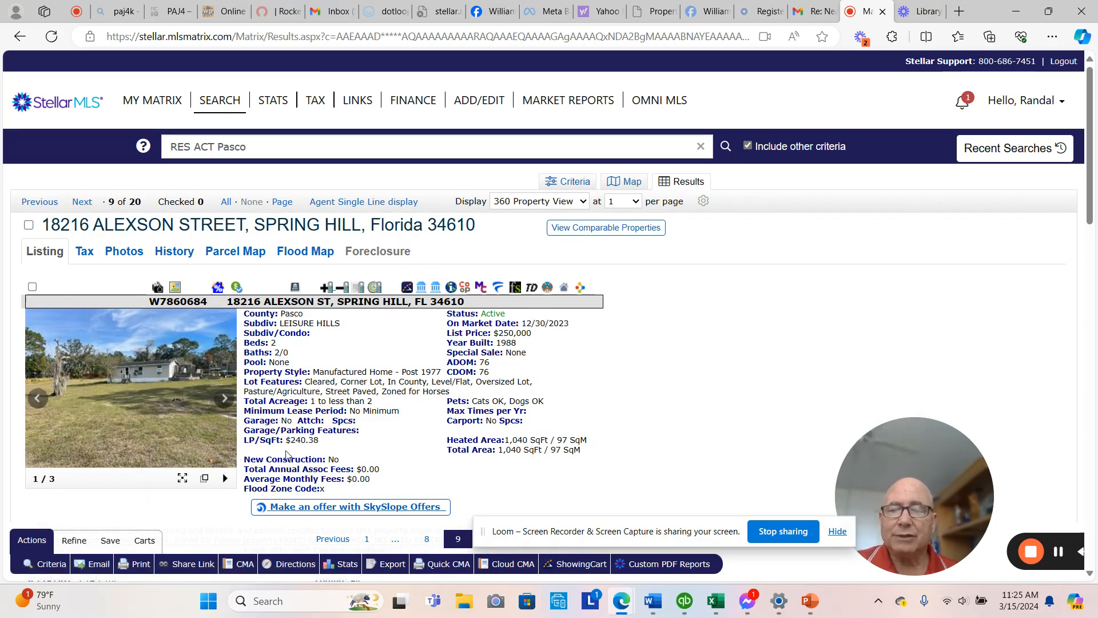
scroll(down, 3)
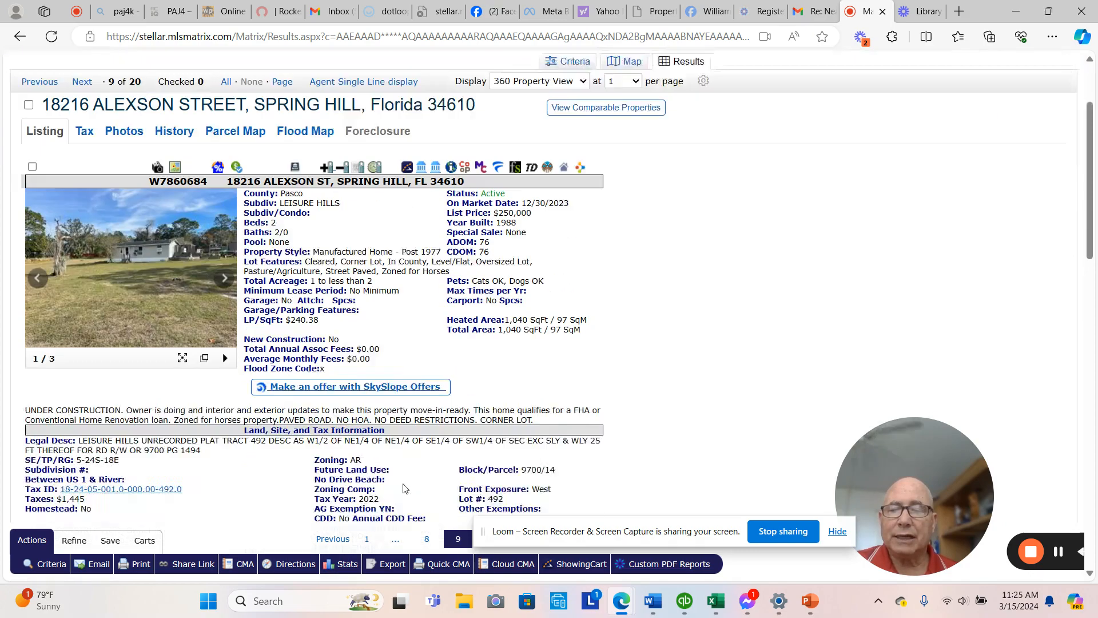
scroll(down, 3)
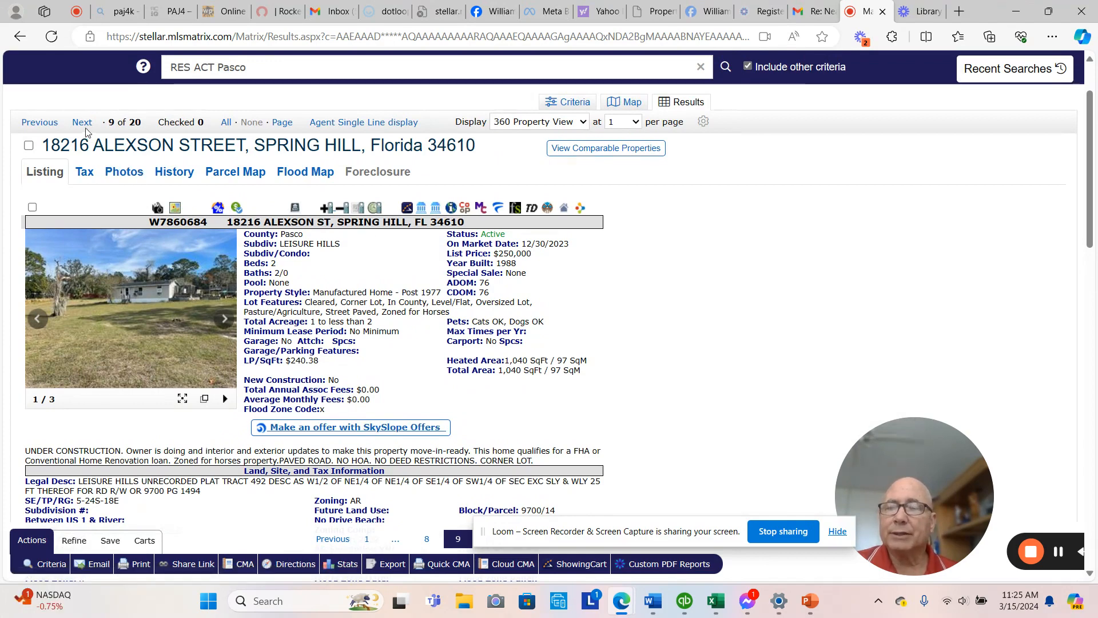
Advance to listing 10, 15251 Bermondsey Street in Hudson, and browse its photo gallery.
click(83, 123)
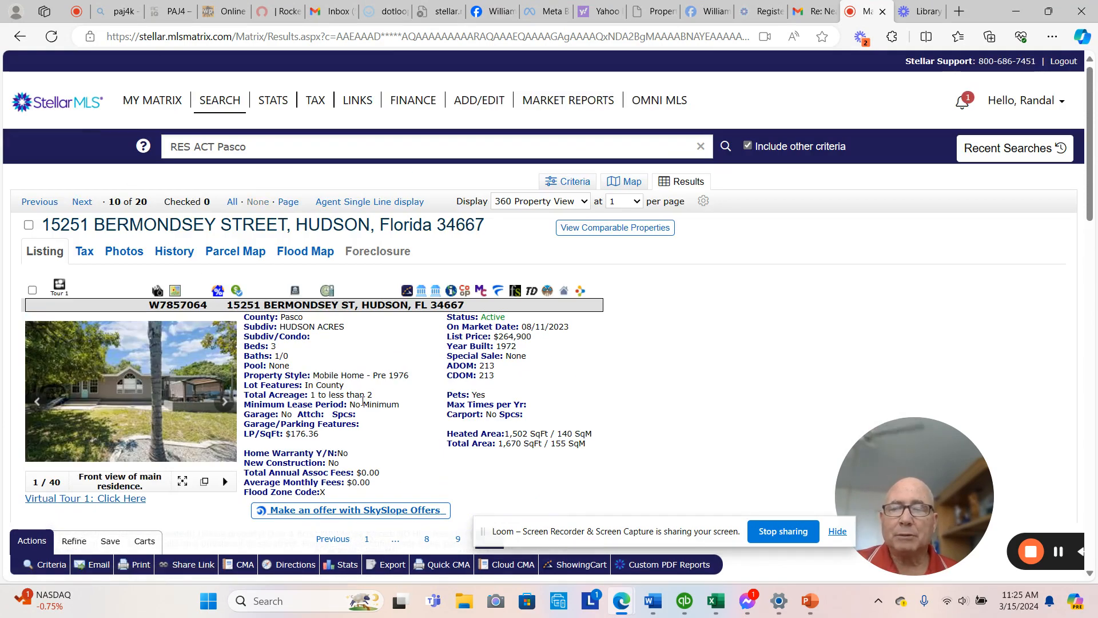
scroll(down, 3)
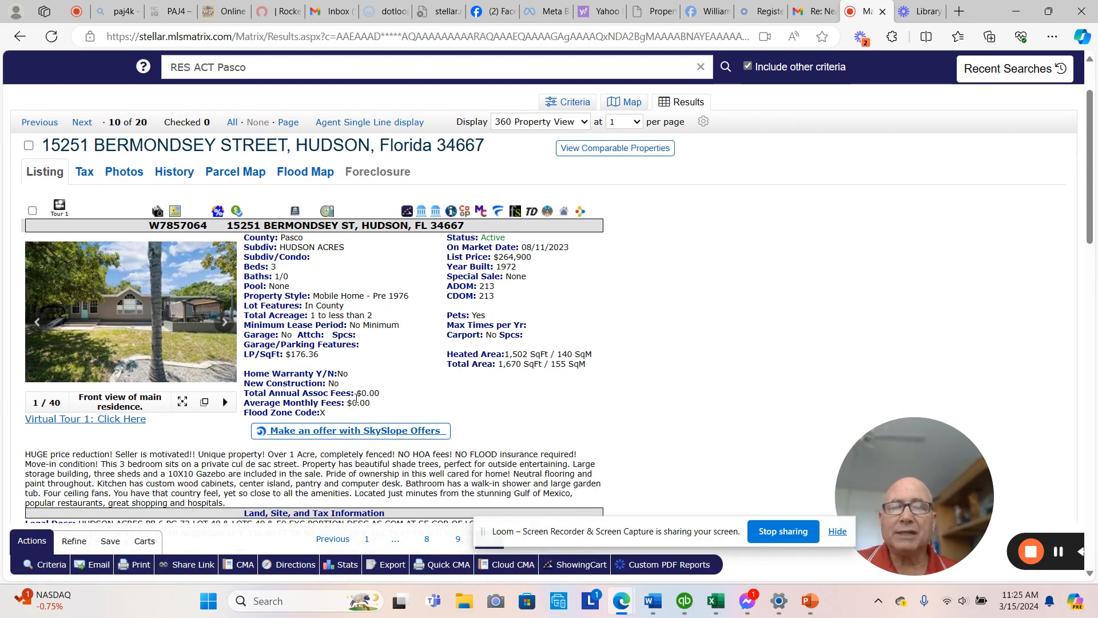
click(129, 311)
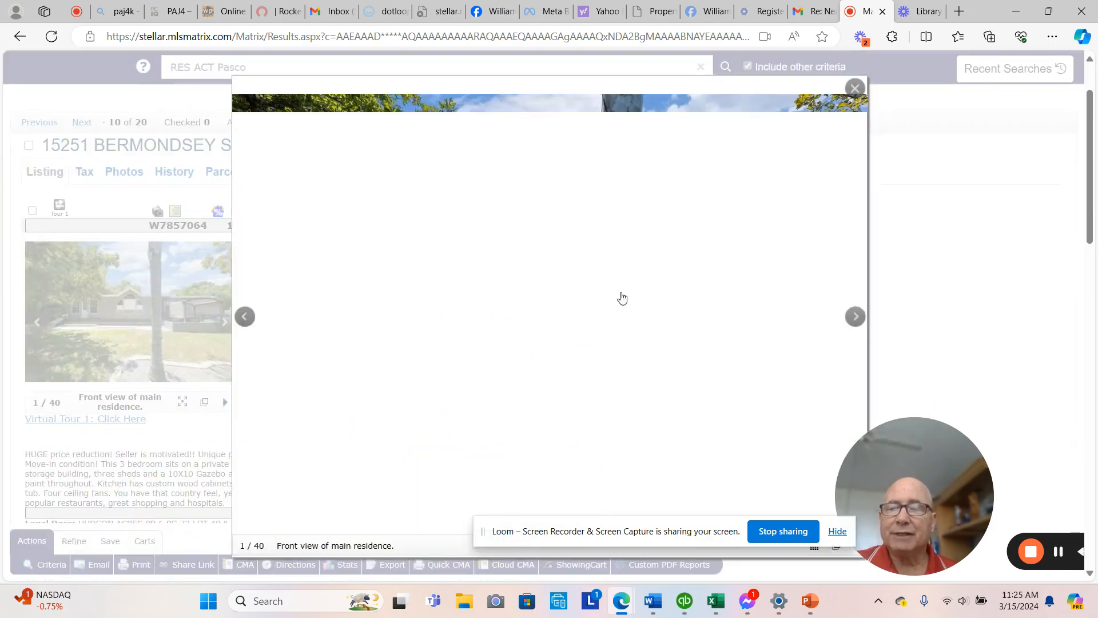
click(855, 315)
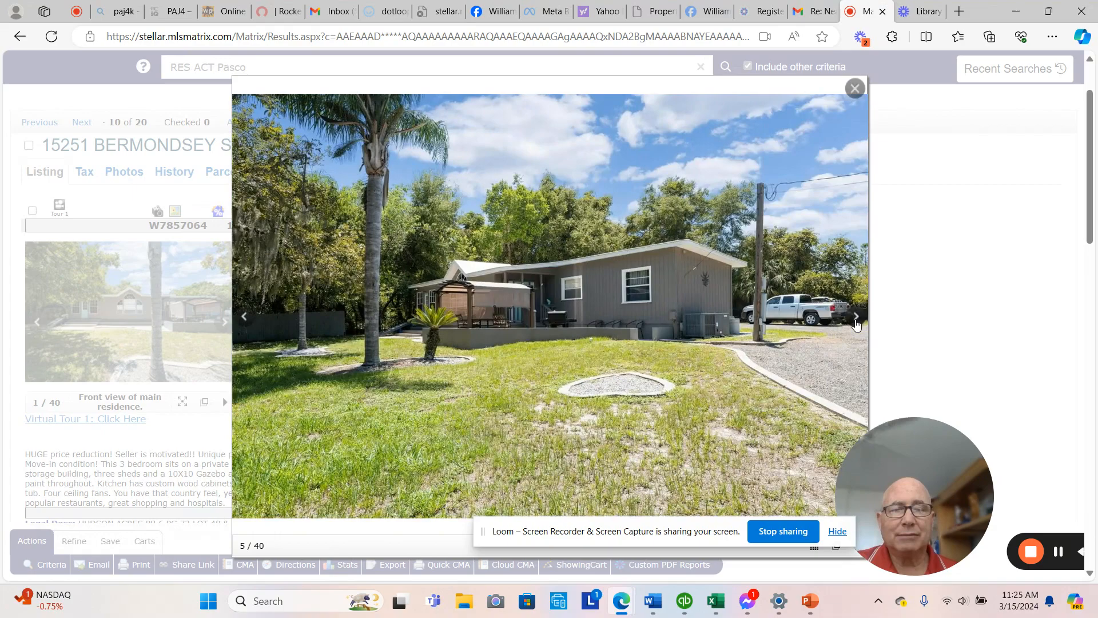
click(857, 317)
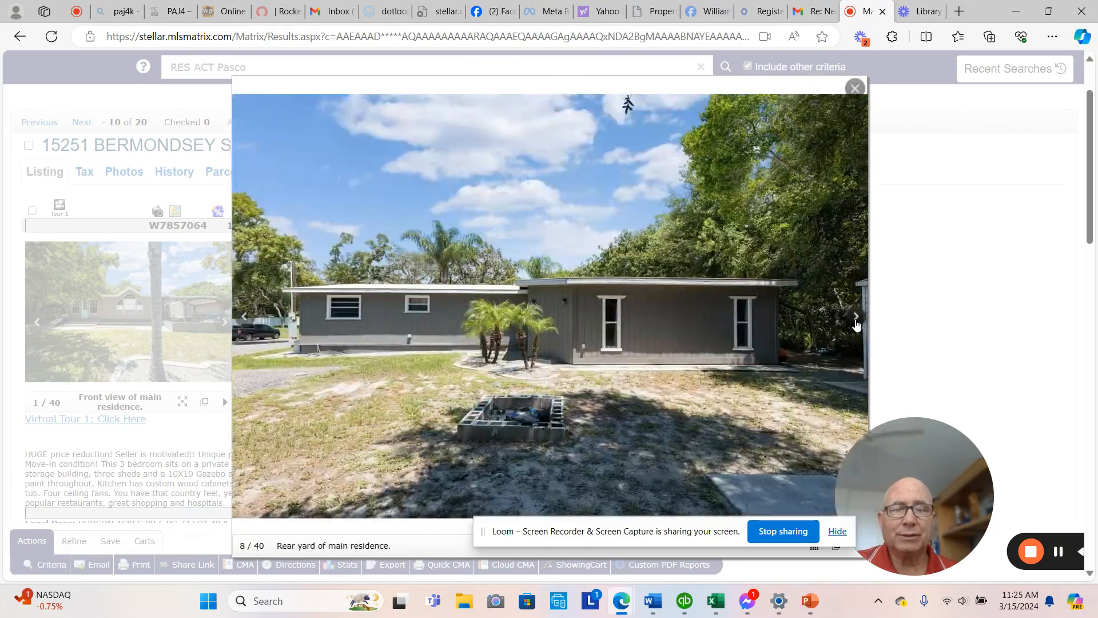
click(856, 317)
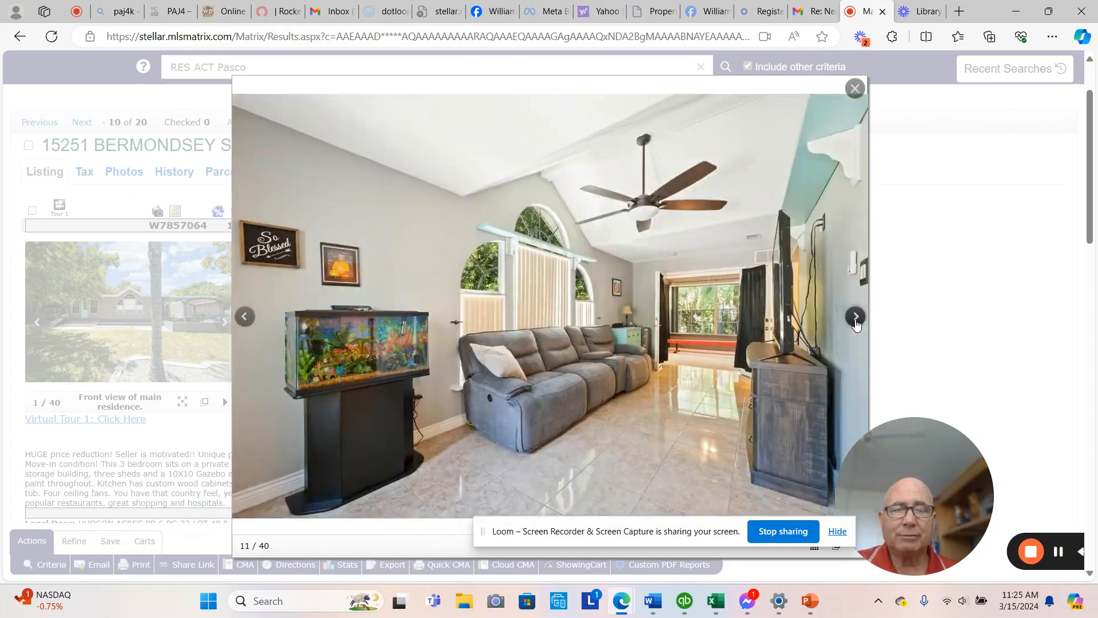
click(856, 315)
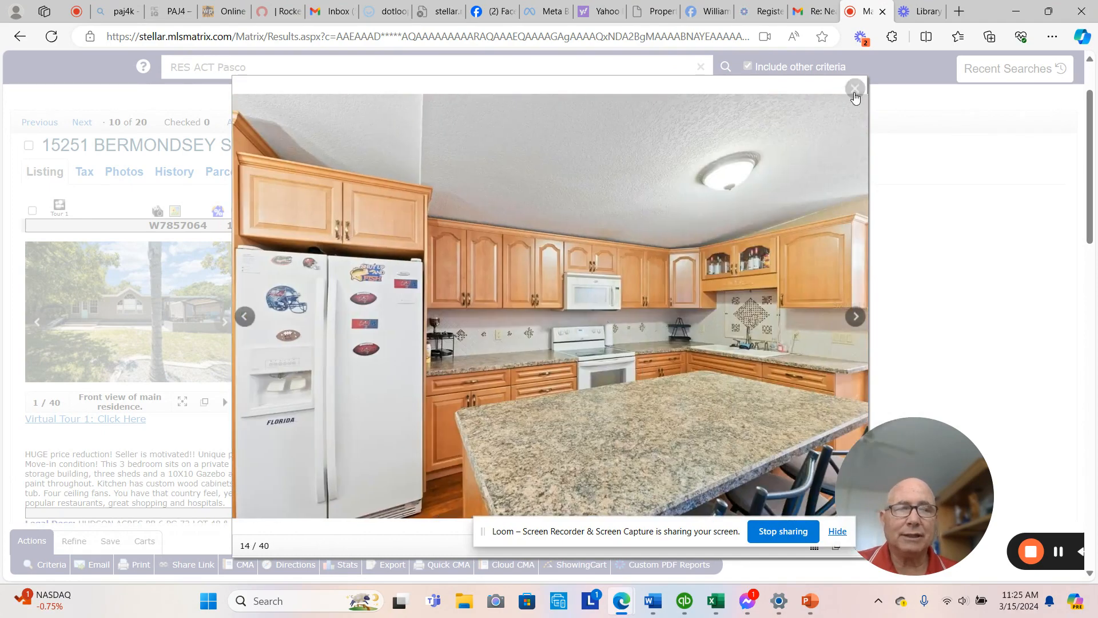
click(854, 91)
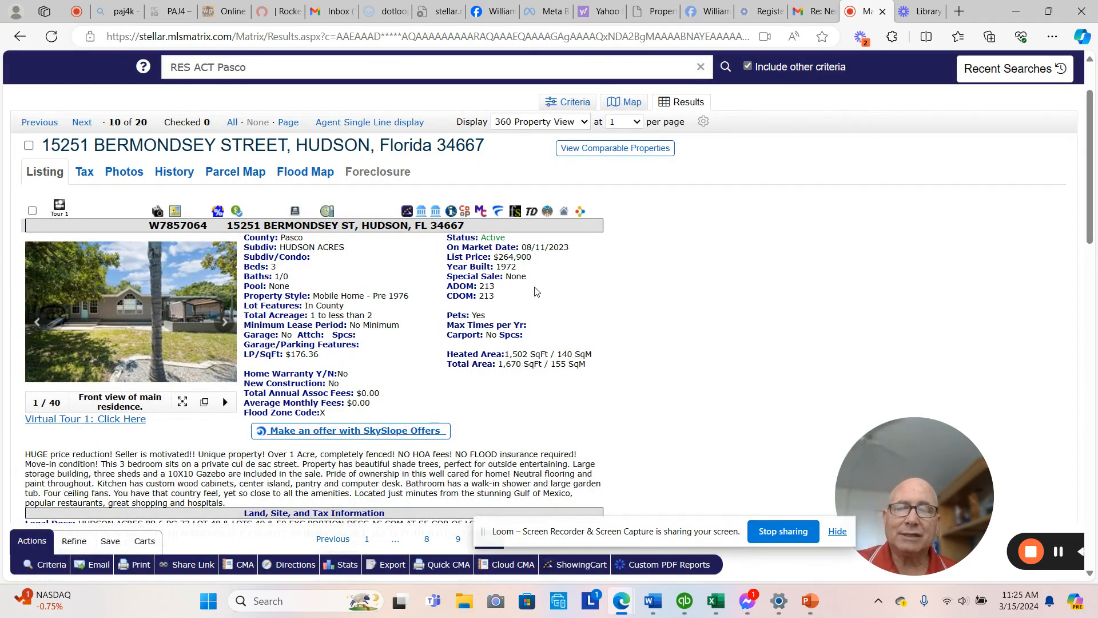
mouse_move(470, 259)
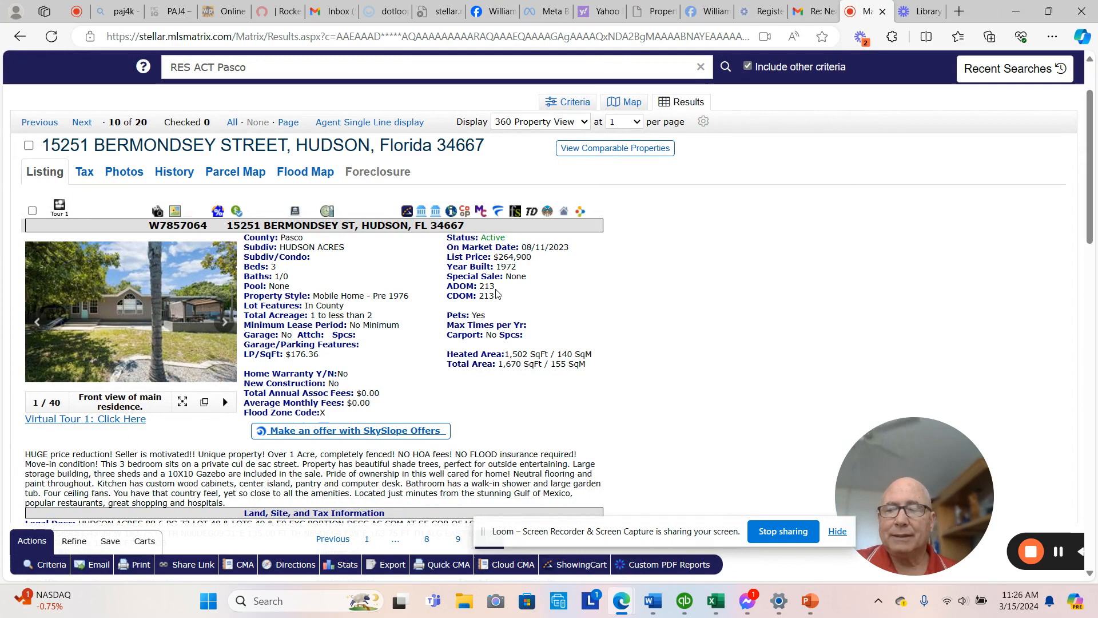
mouse_move(278, 376)
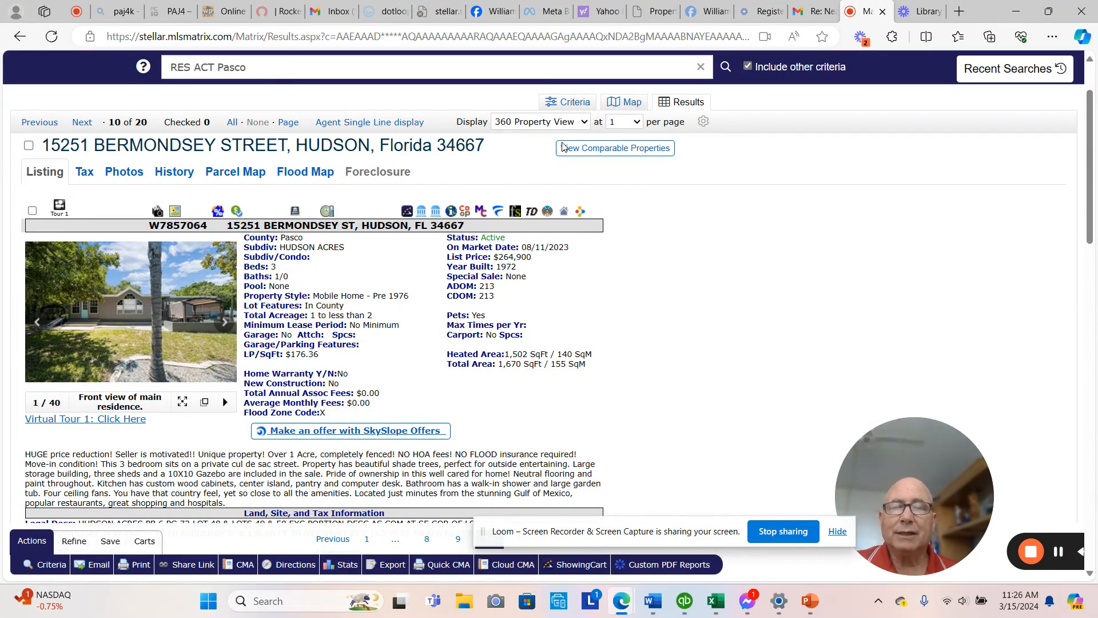
click(538, 122)
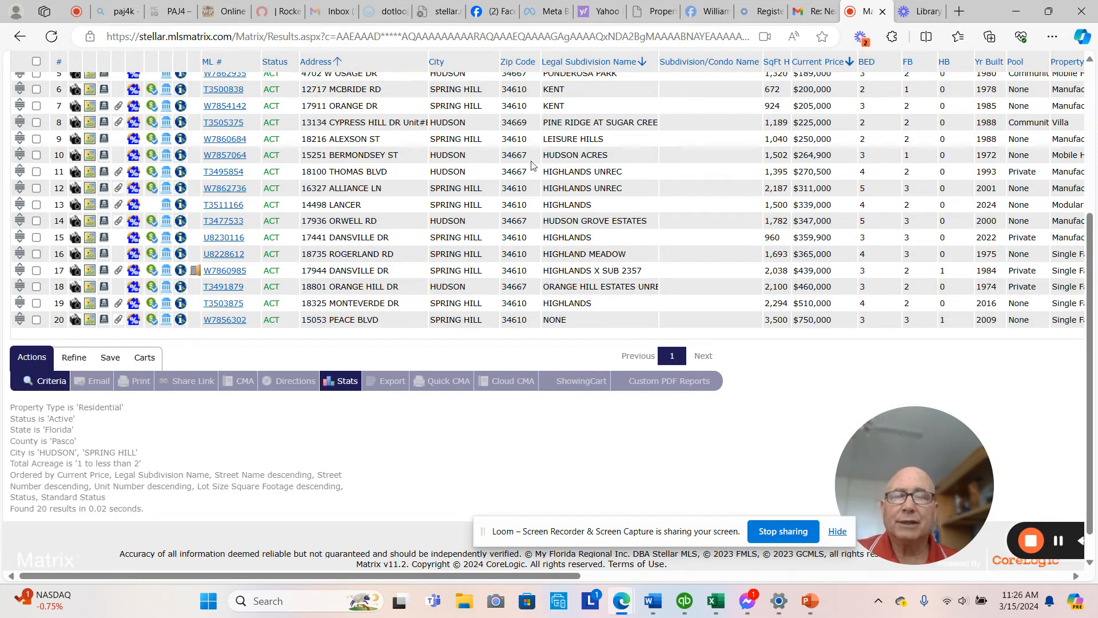
mouse_move(801, 168)
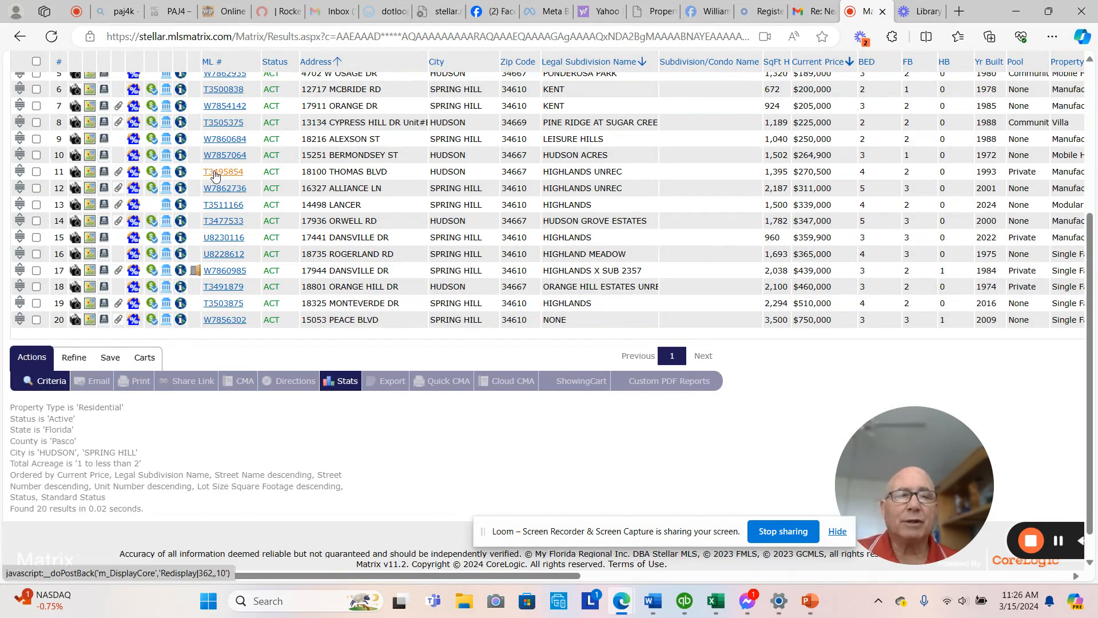
click(224, 170)
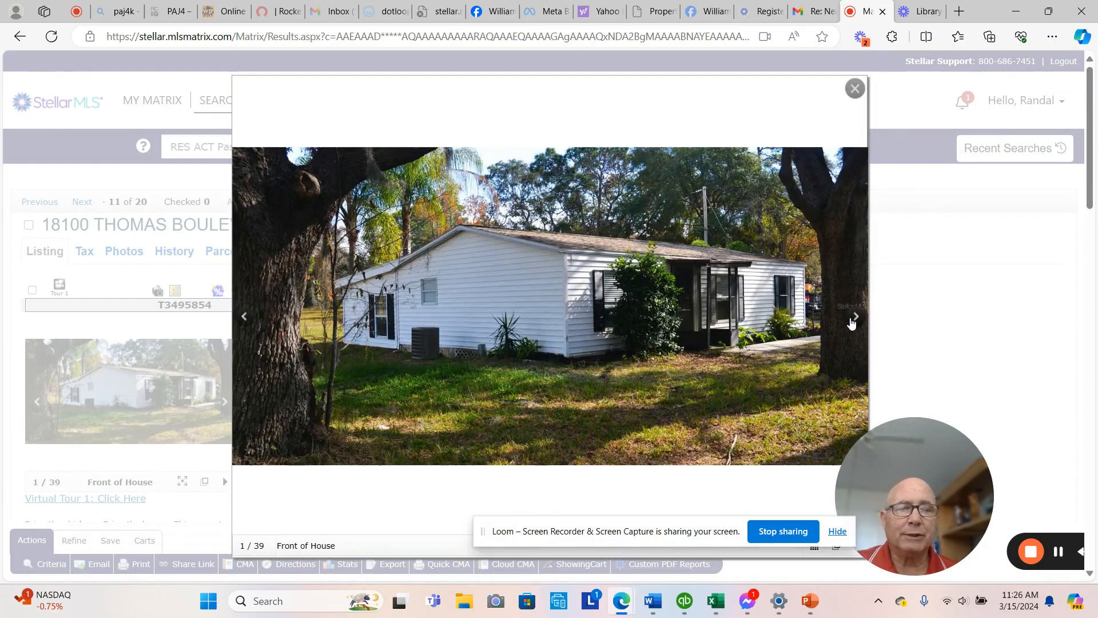
click(851, 316)
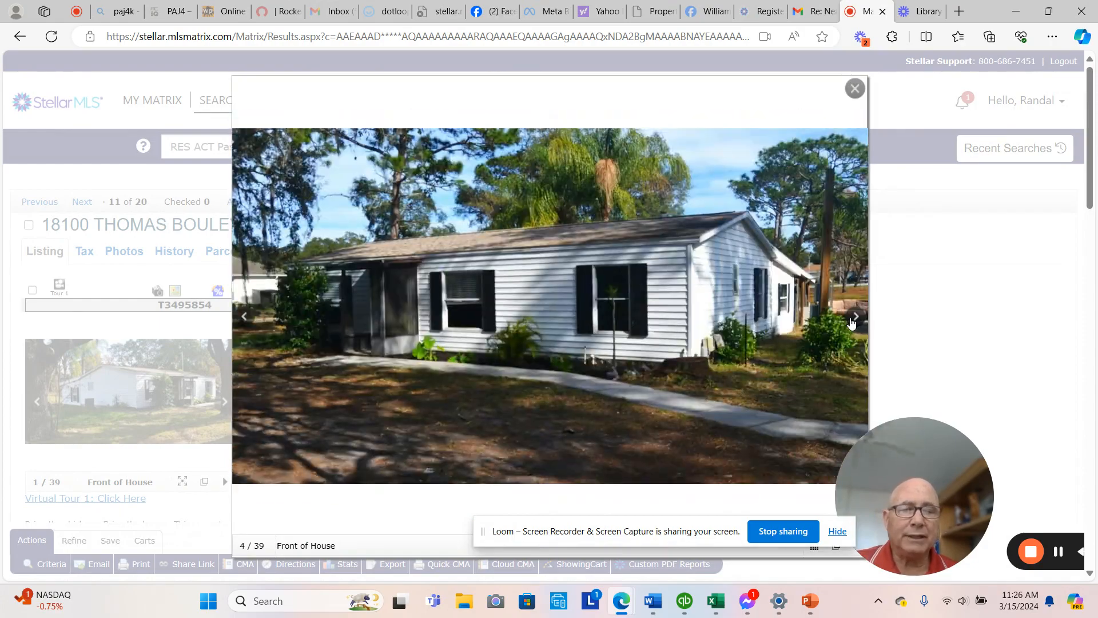
click(854, 317)
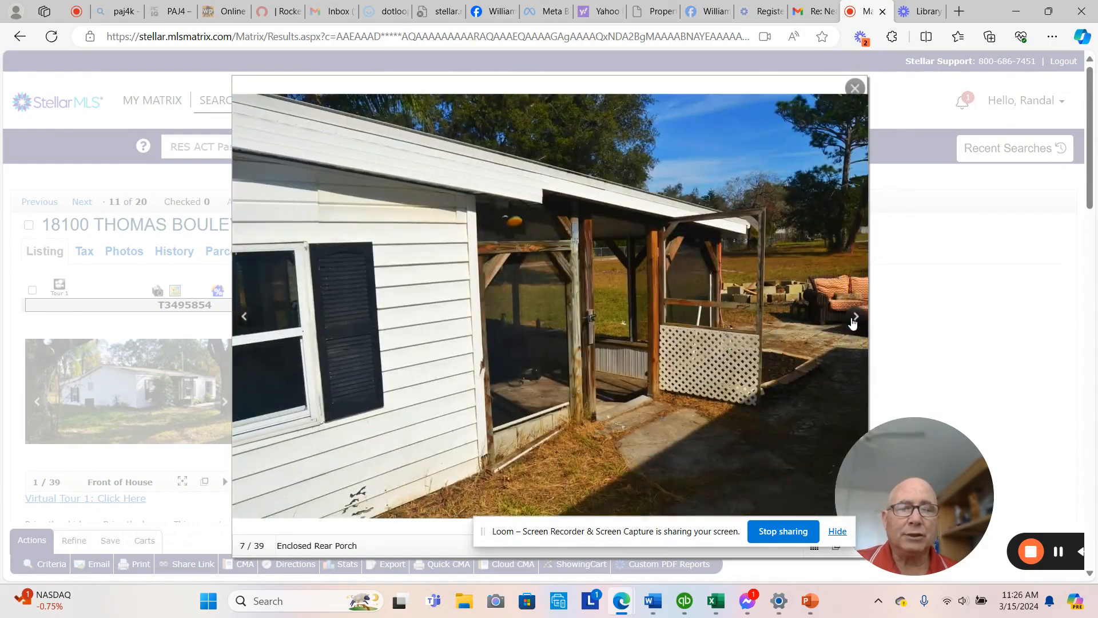
click(853, 316)
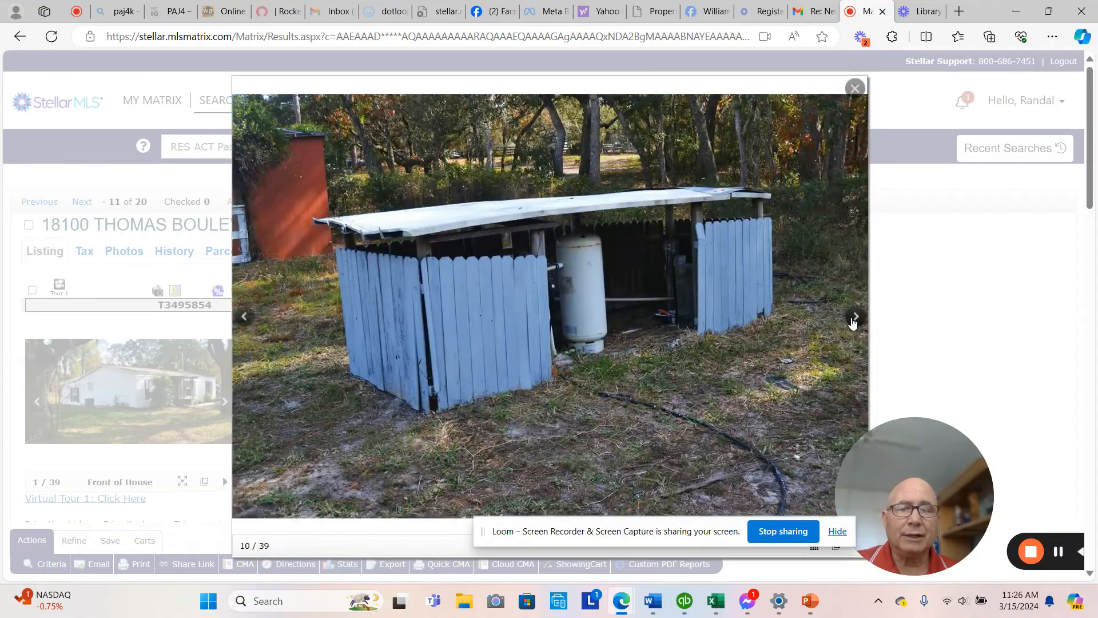
click(854, 317)
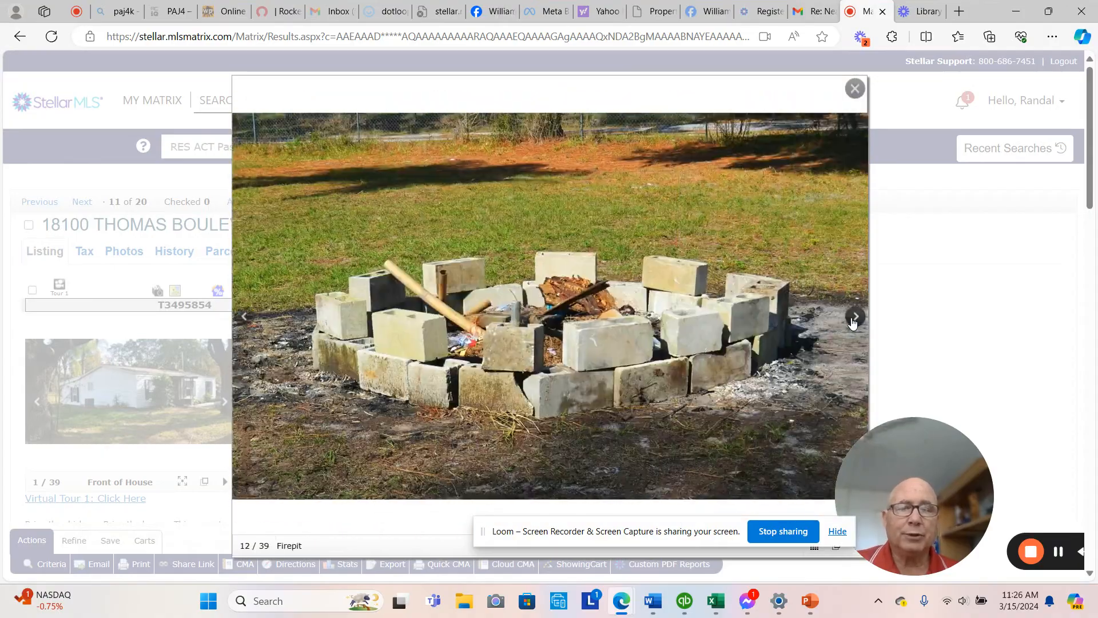
click(853, 317)
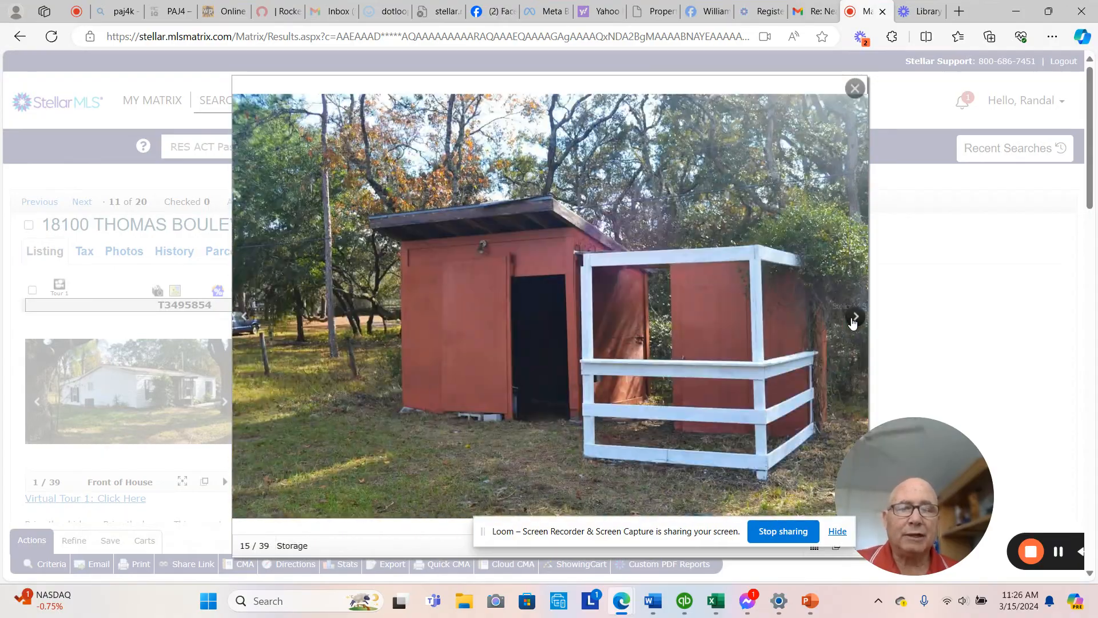
click(854, 316)
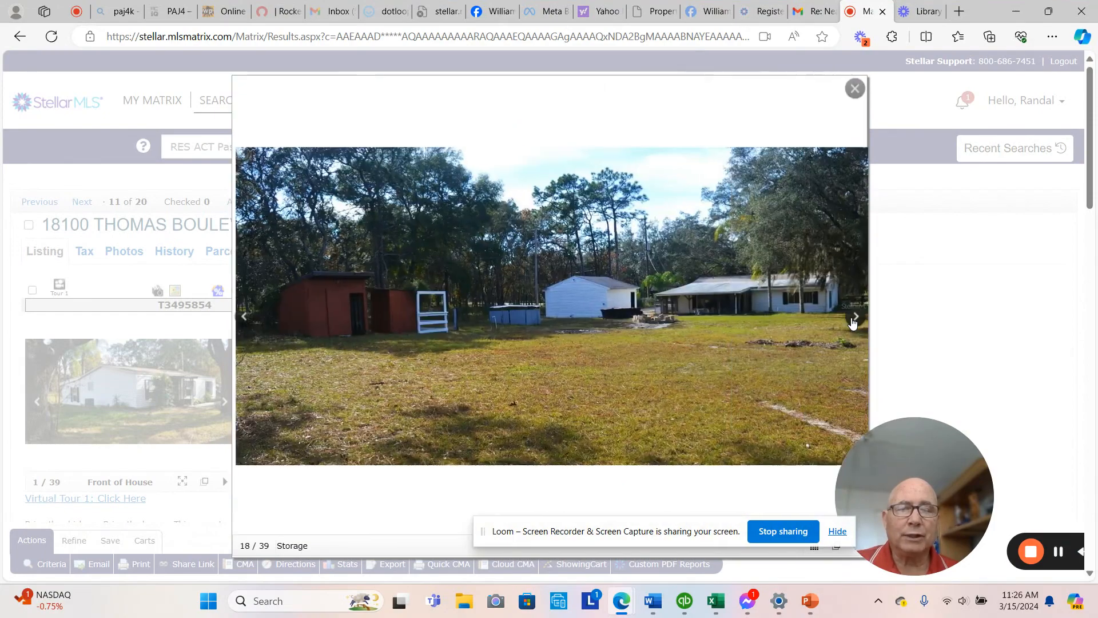
click(853, 315)
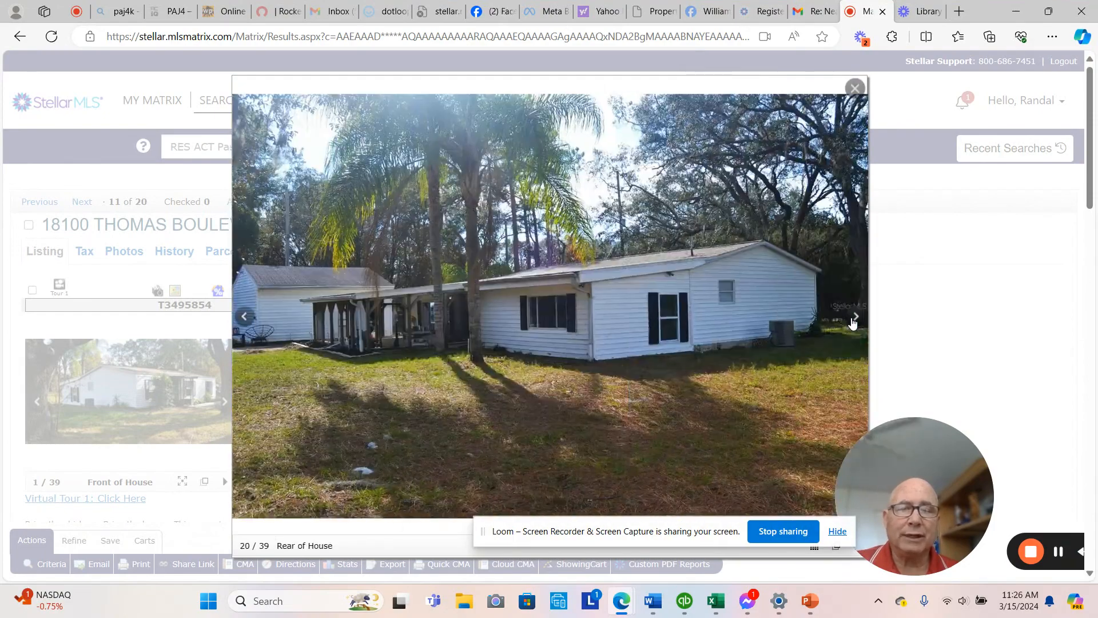
click(853, 86)
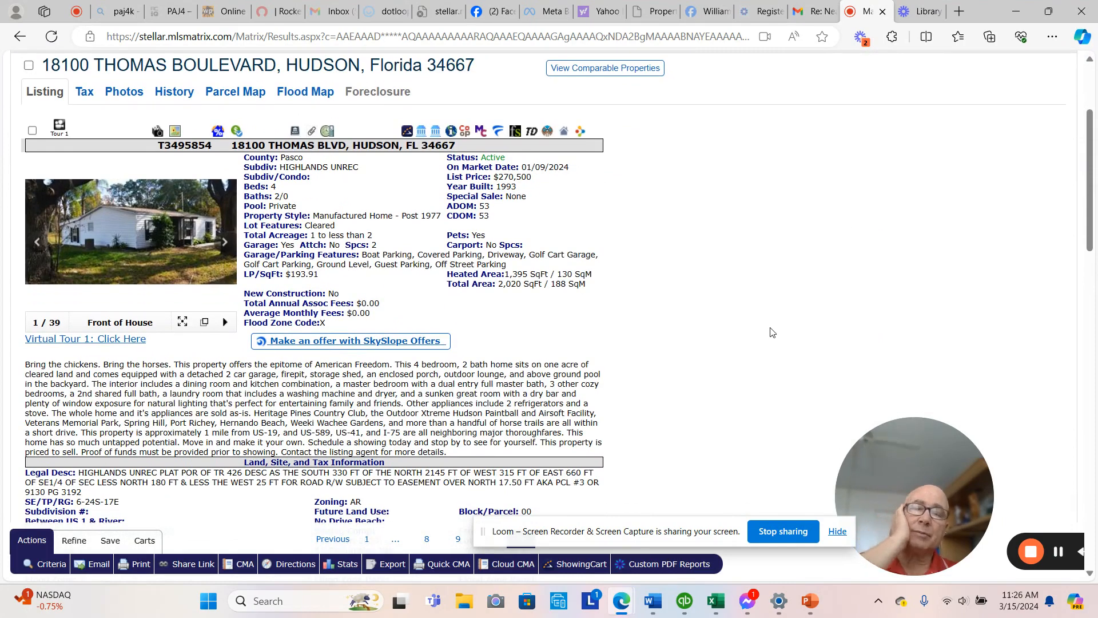
mouse_move(720, 305)
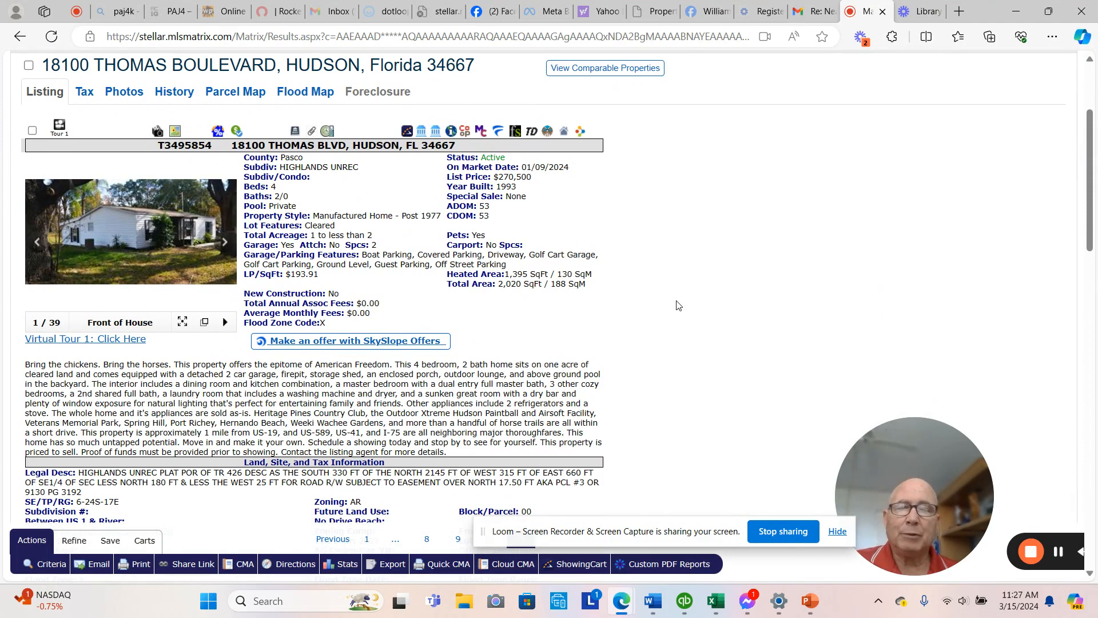
mouse_move(680, 301)
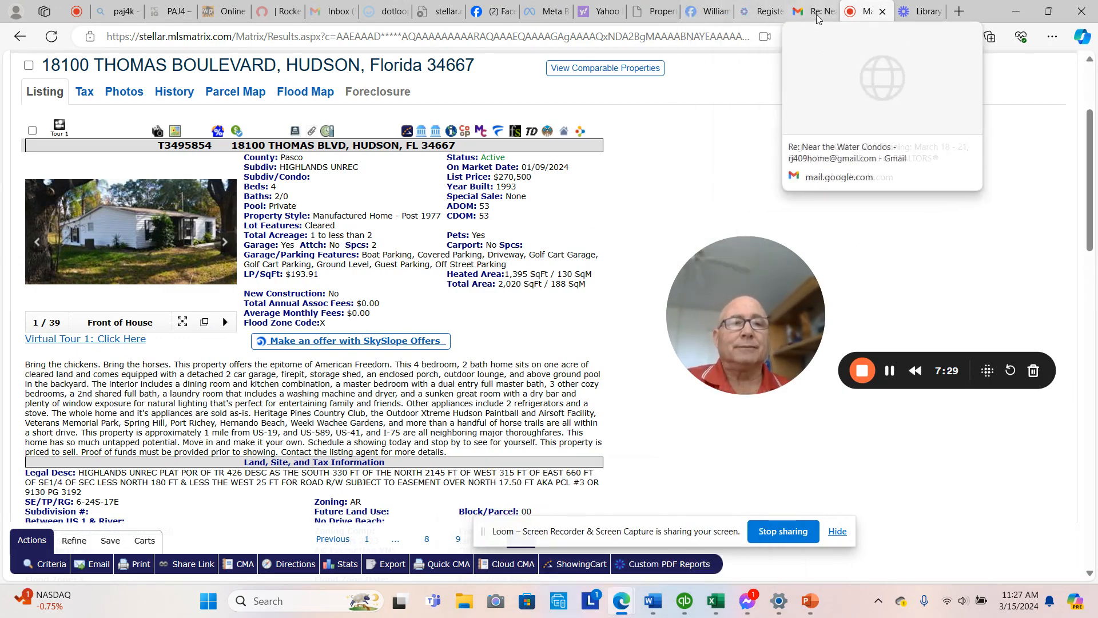
Return to the Gmail 'Near the Water Condos' email showing the realtor's signature block.
click(816, 11)
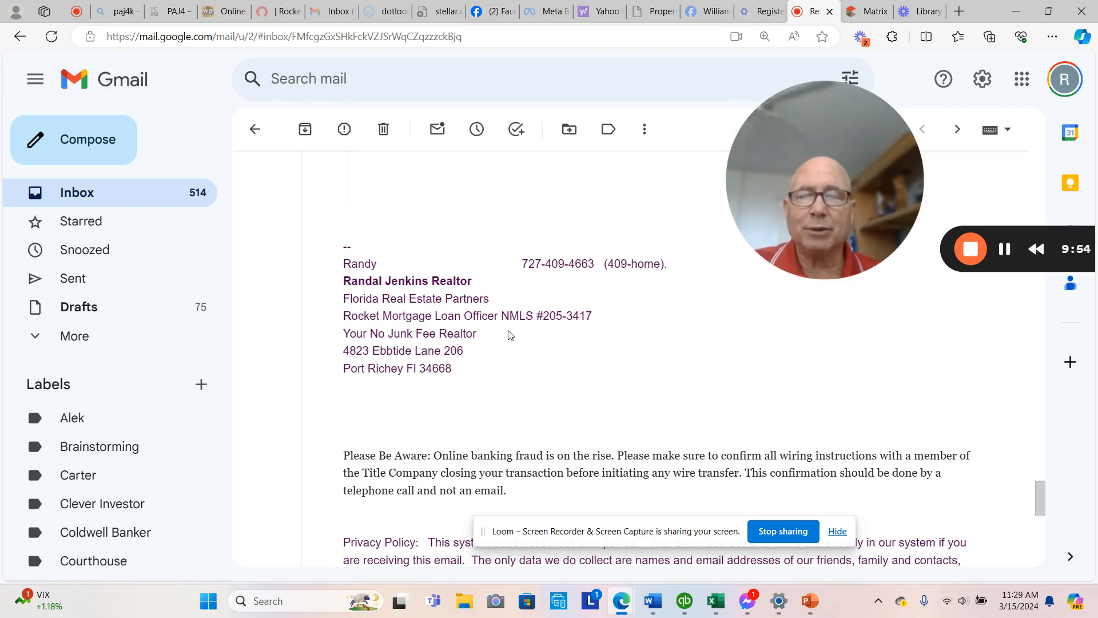
mouse_move(624, 335)
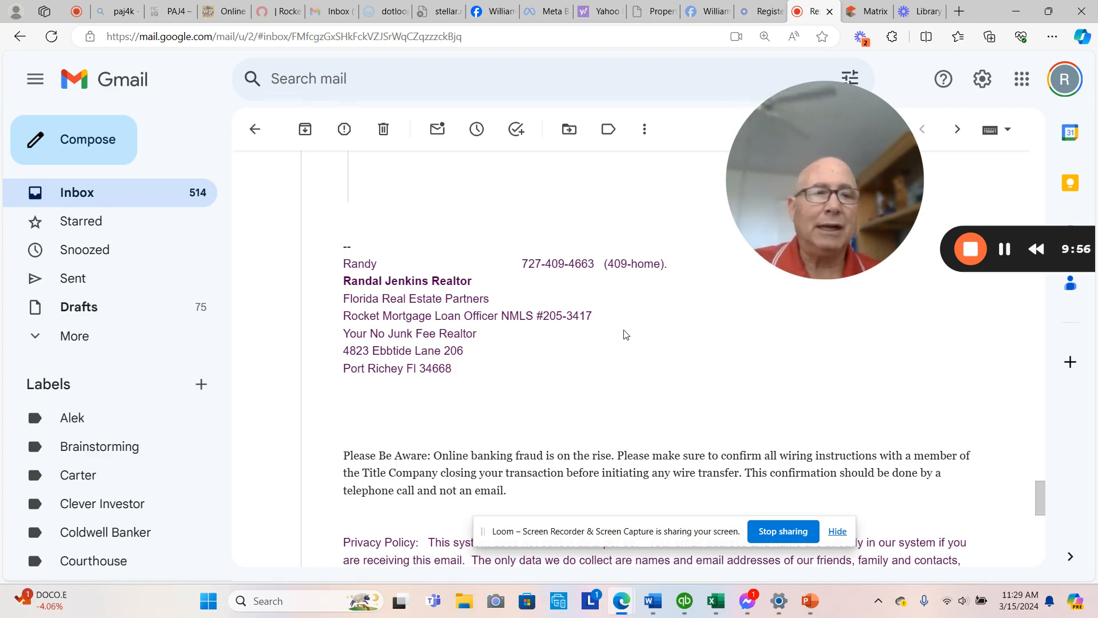